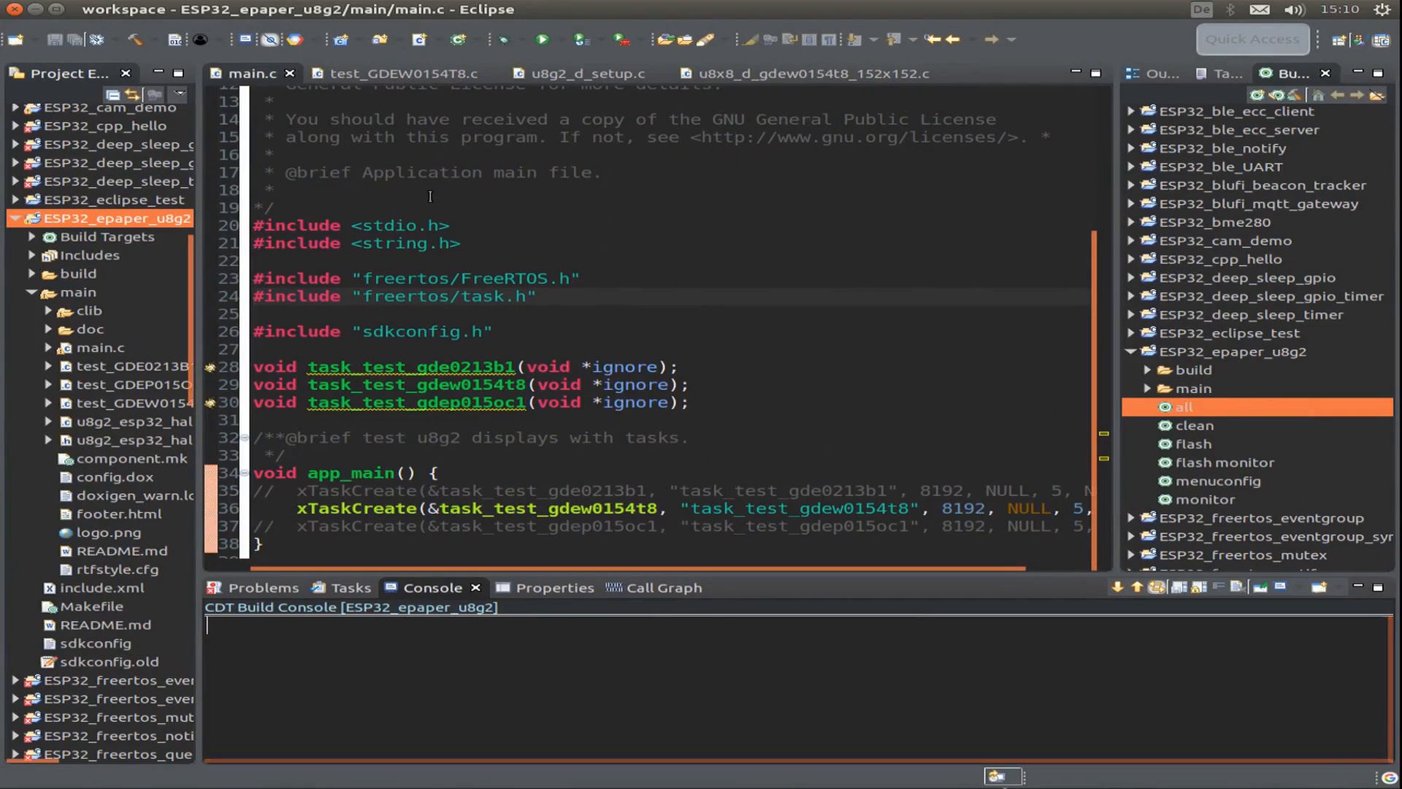
Scroll through main.c to review the task creation before following task_test_gdew0154t8.
scroll("up", 3)
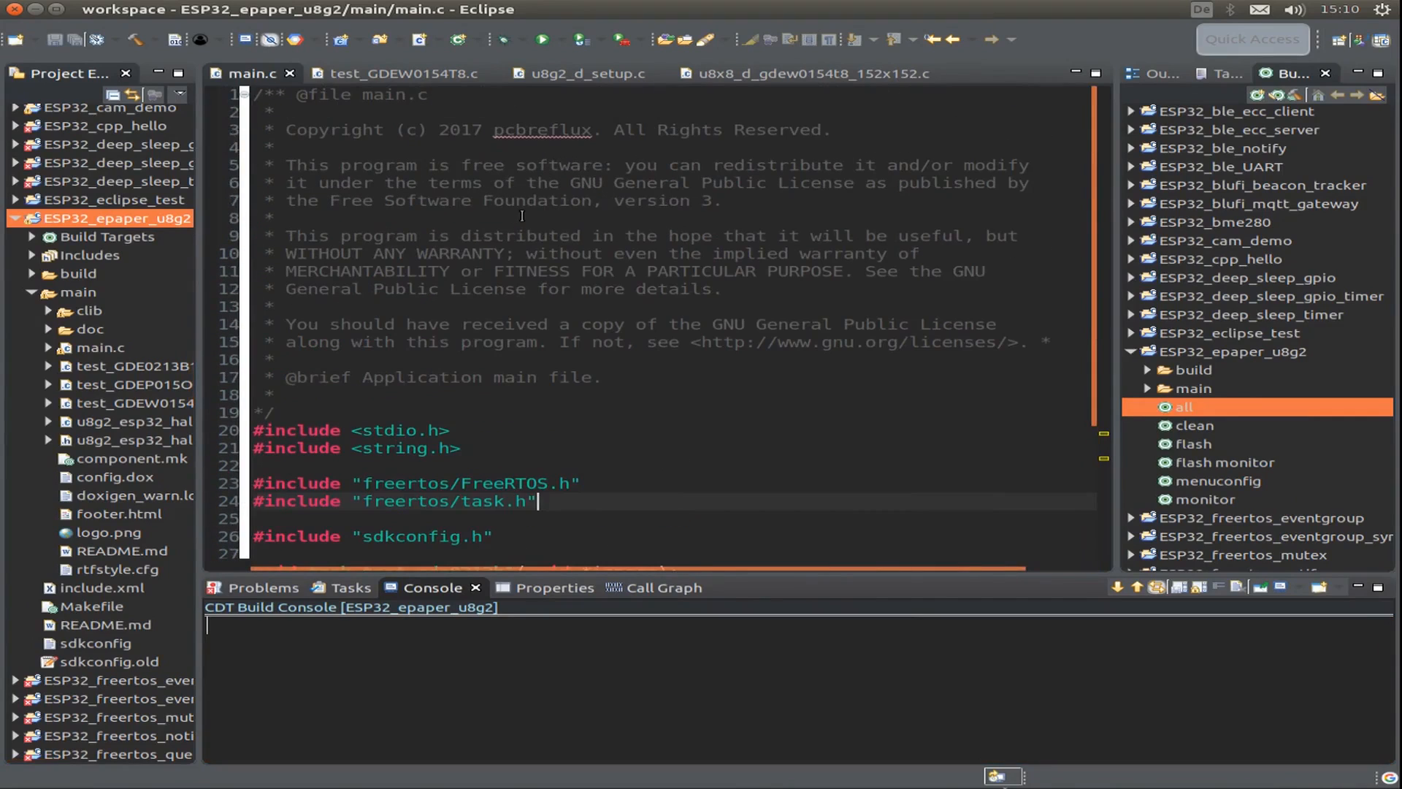
mouse_move(650, 337)
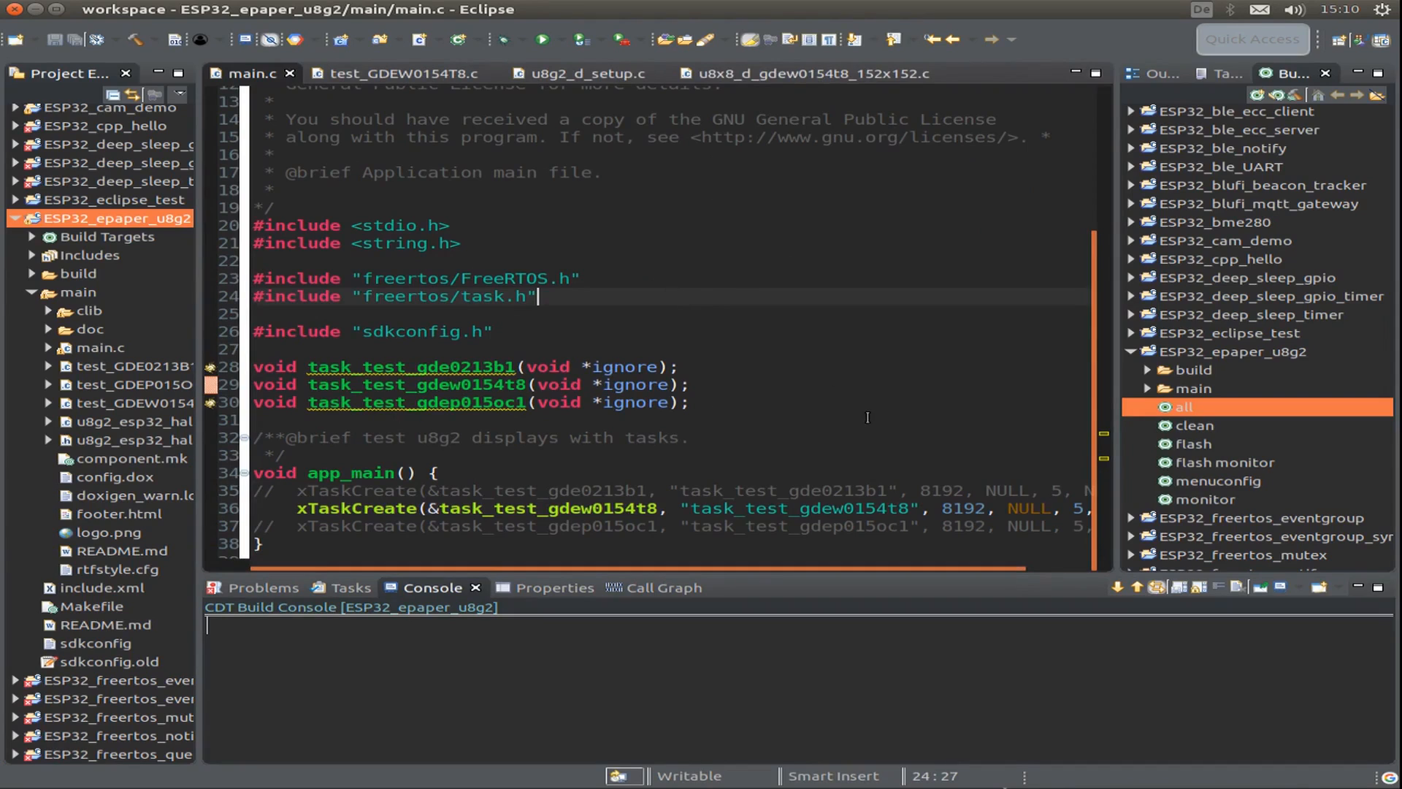
scroll("up", 3)
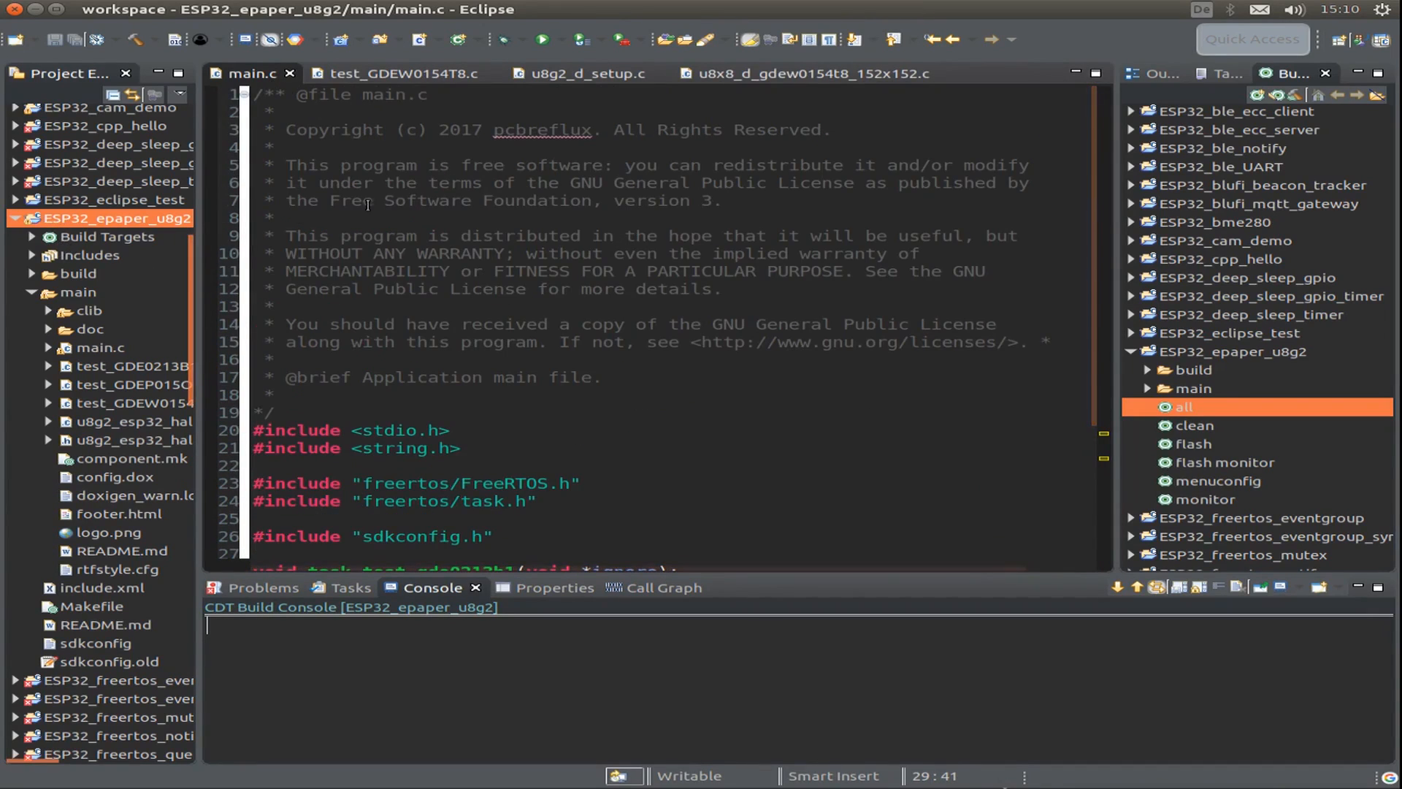
scroll("down", 3)
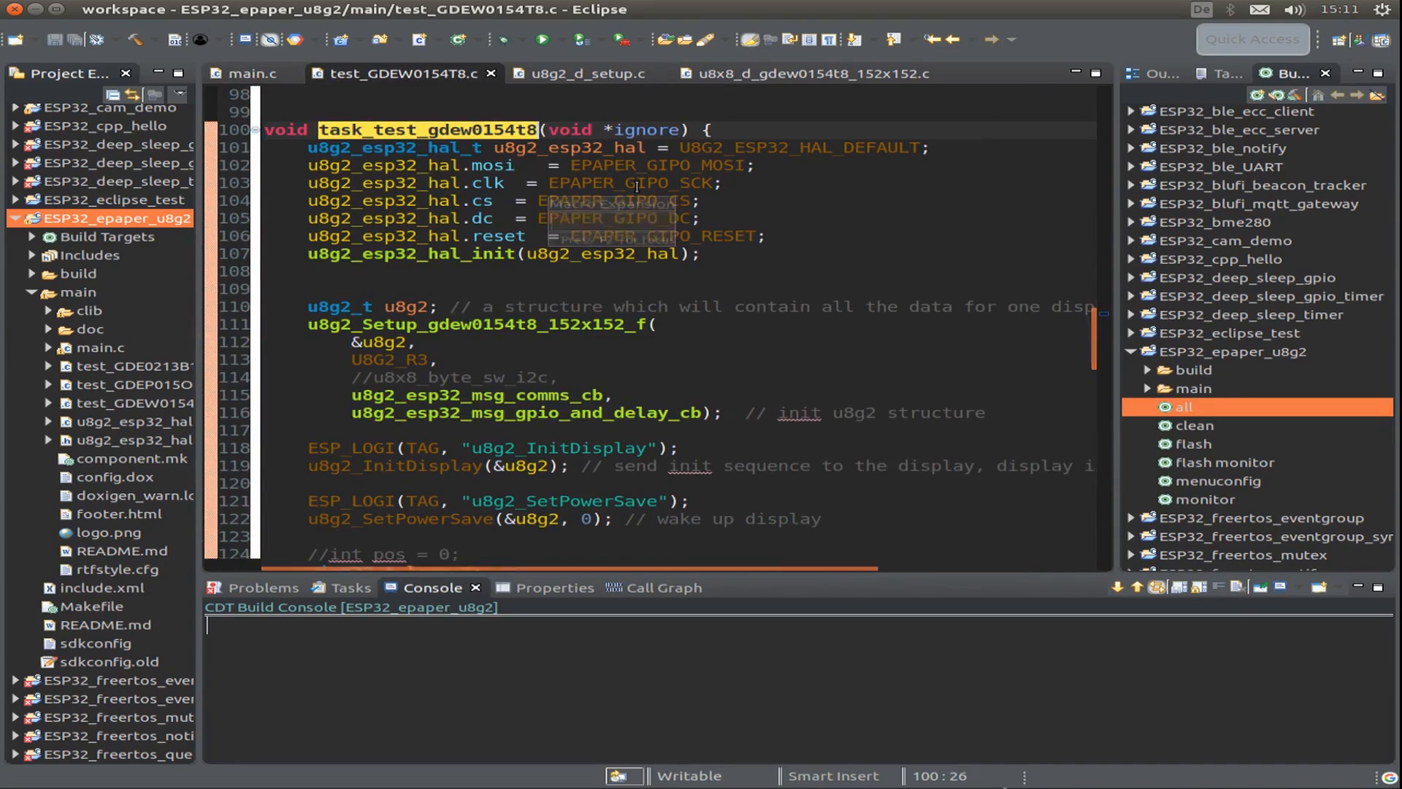
scroll("up", 3)
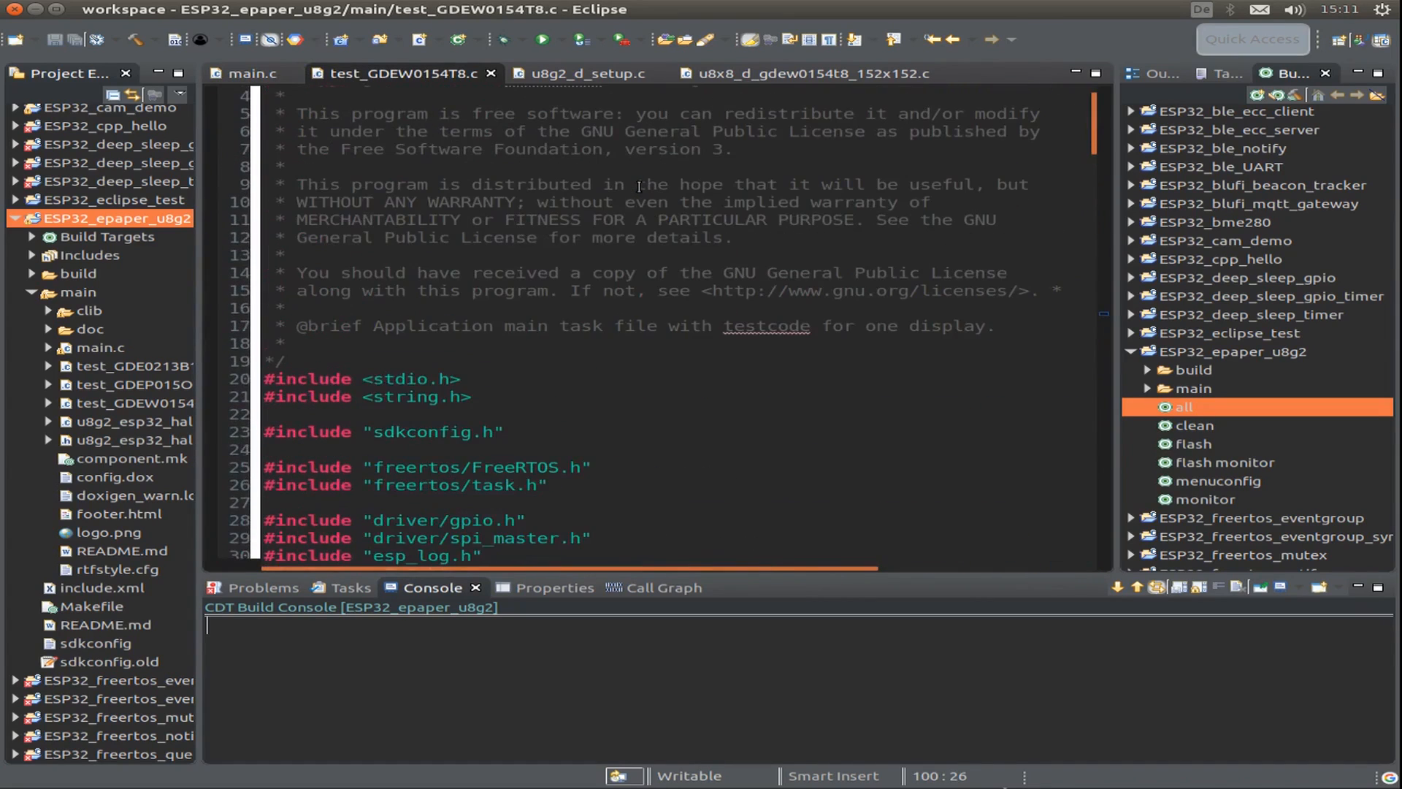
scroll("down", 3)
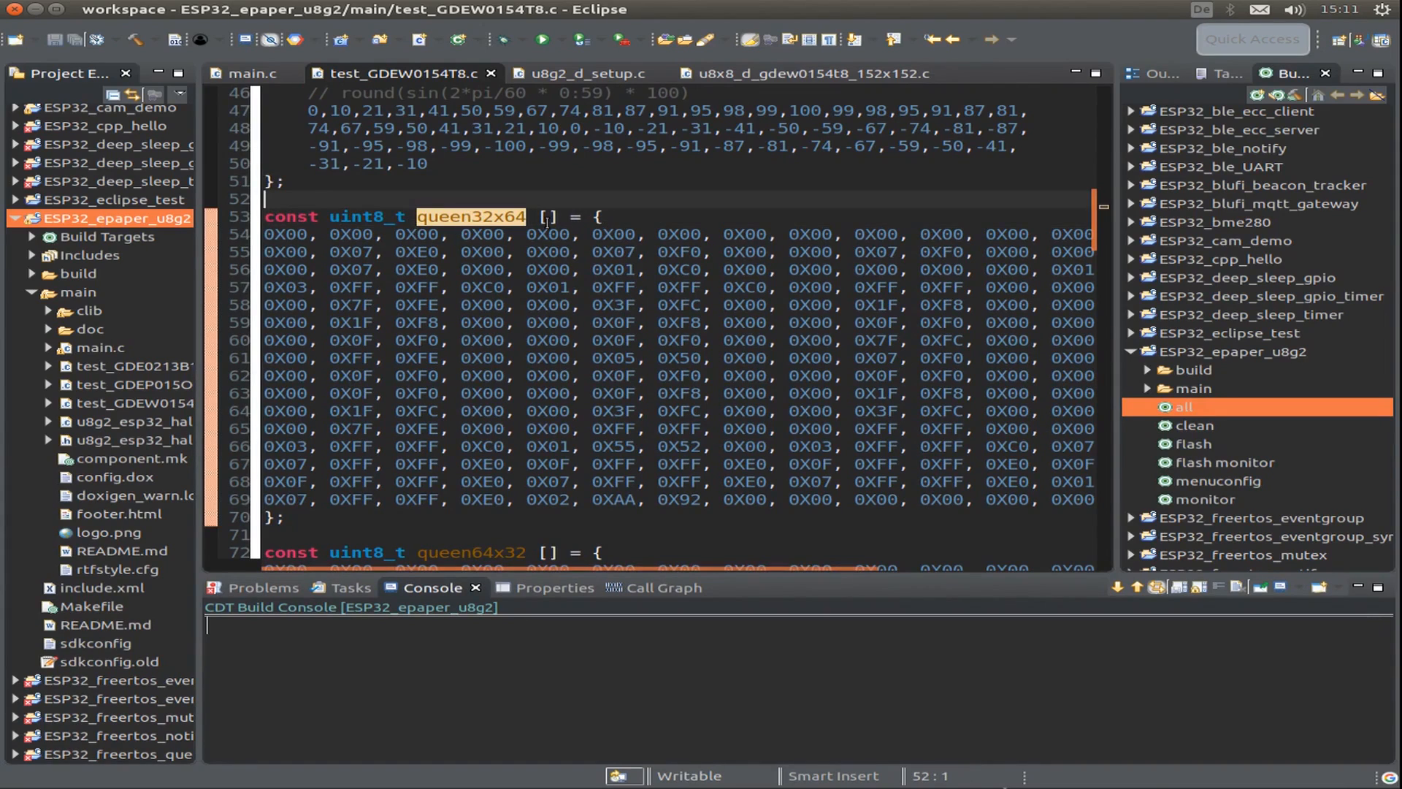
scroll("up", 3)
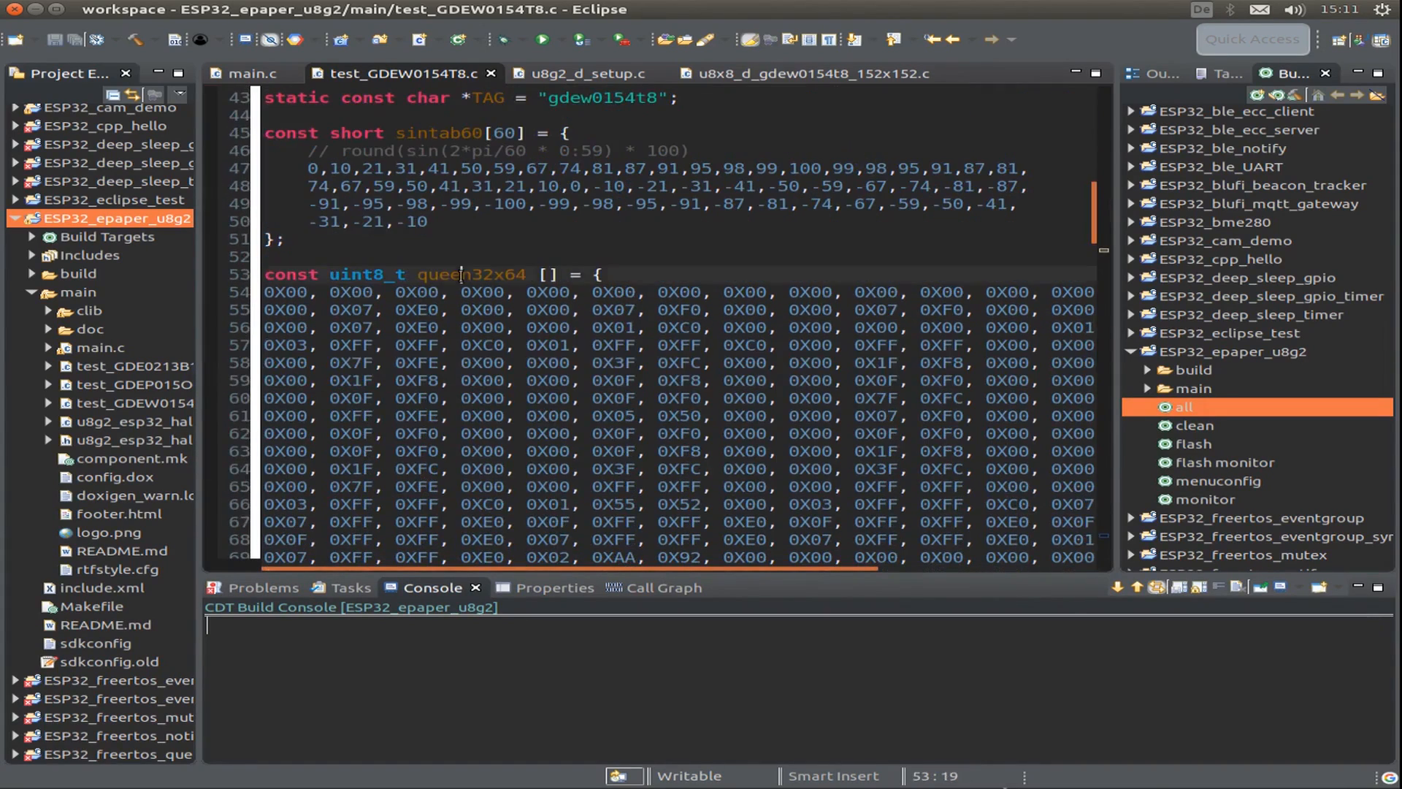
scroll("down", 3)
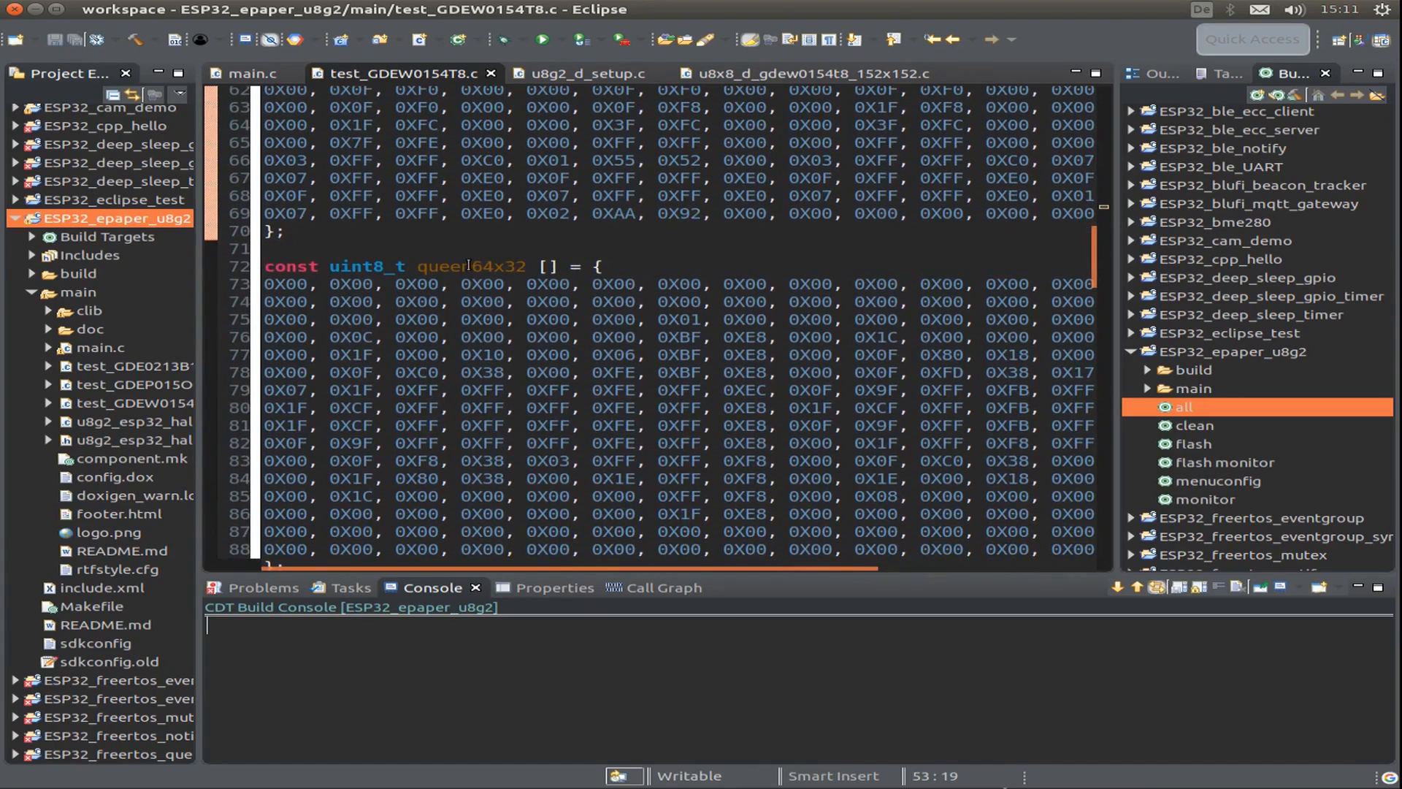
scroll("down", 3)
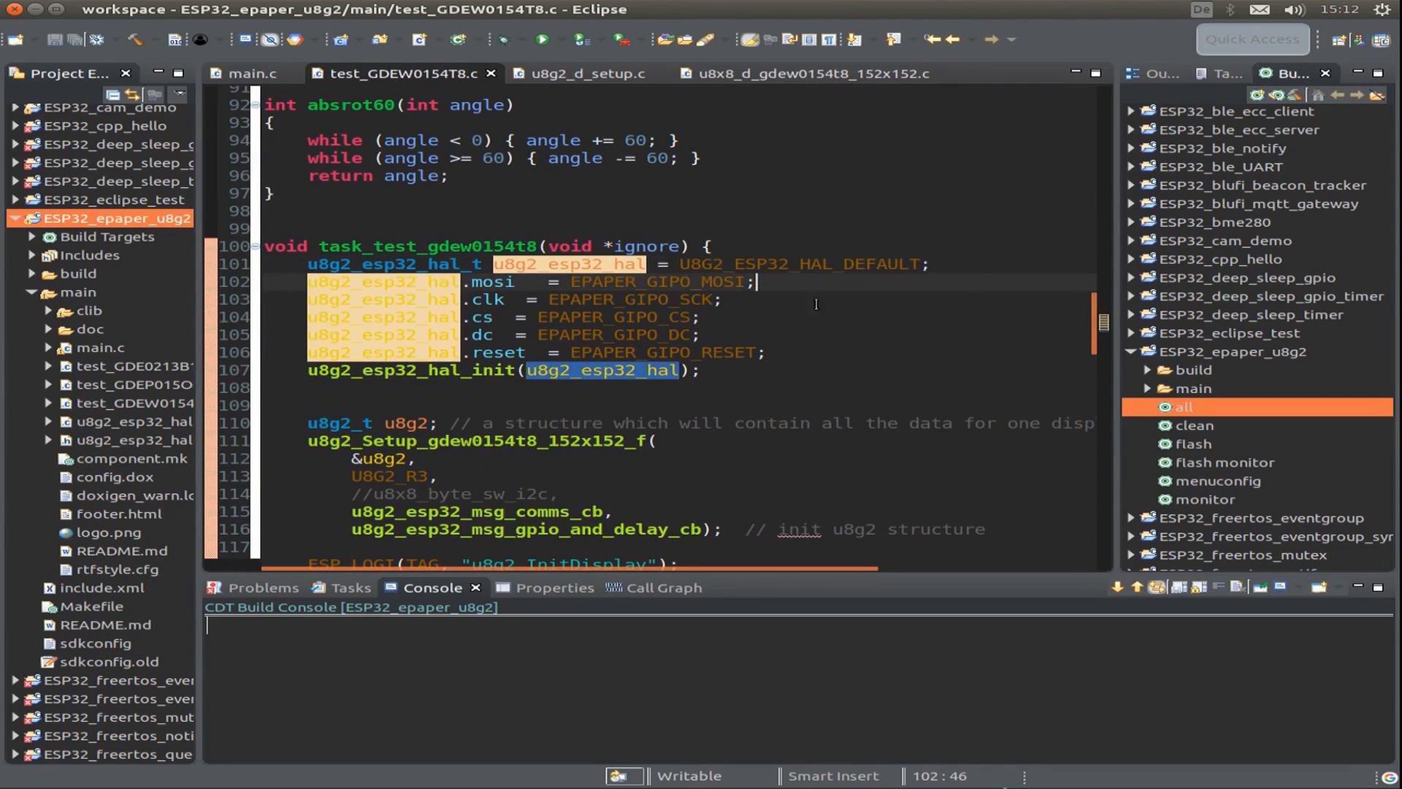
left_click(704, 317)
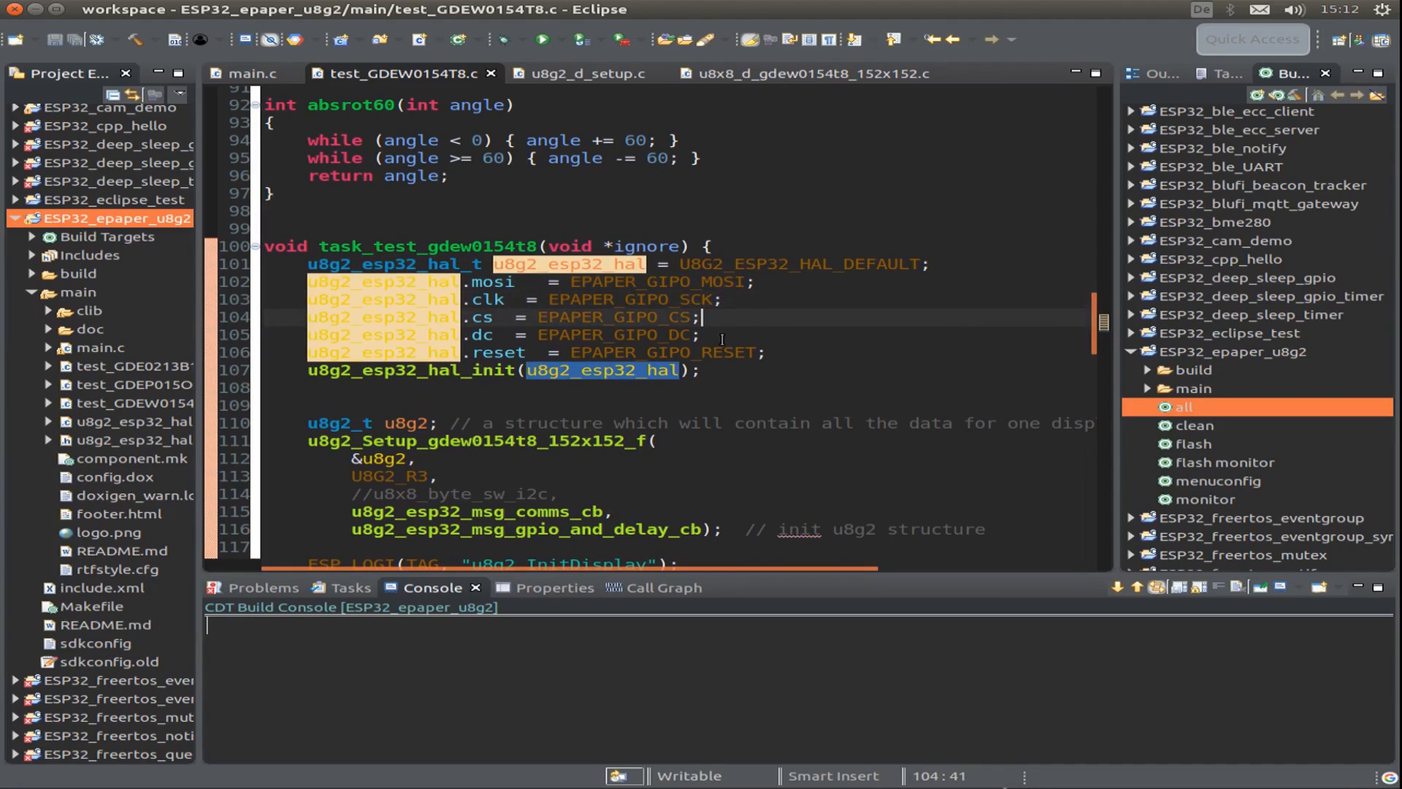
left_click(766, 352)
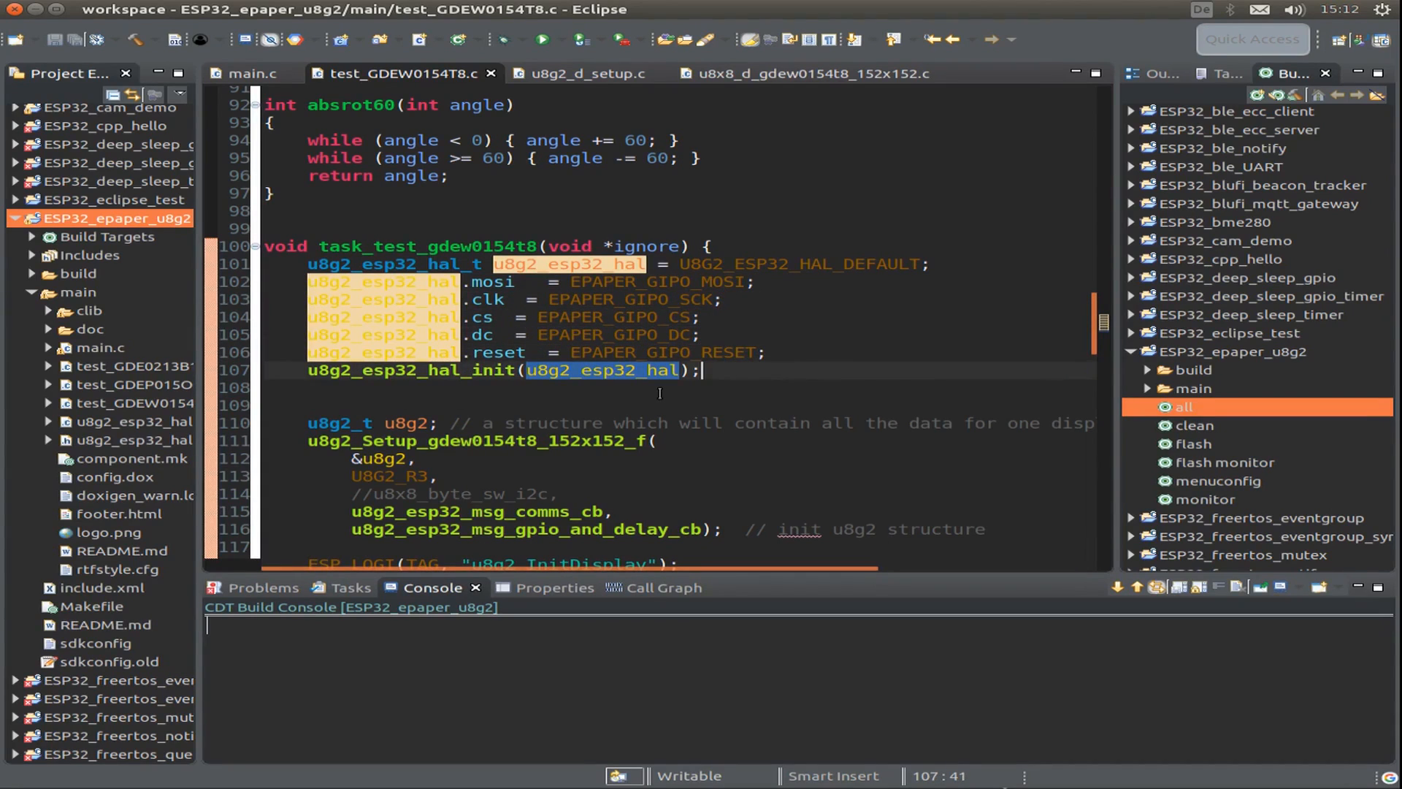
scroll("down", 3)
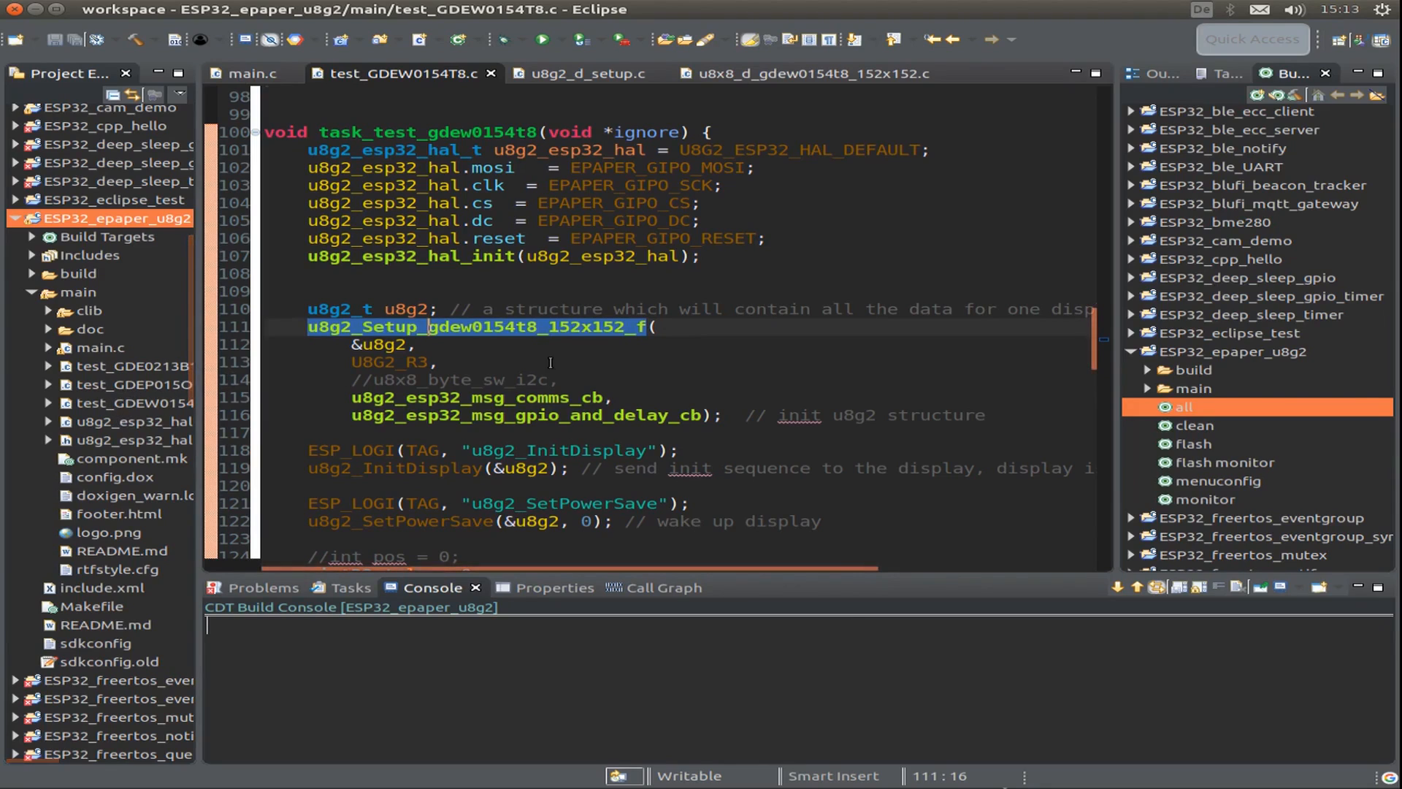
left_click(658, 325)
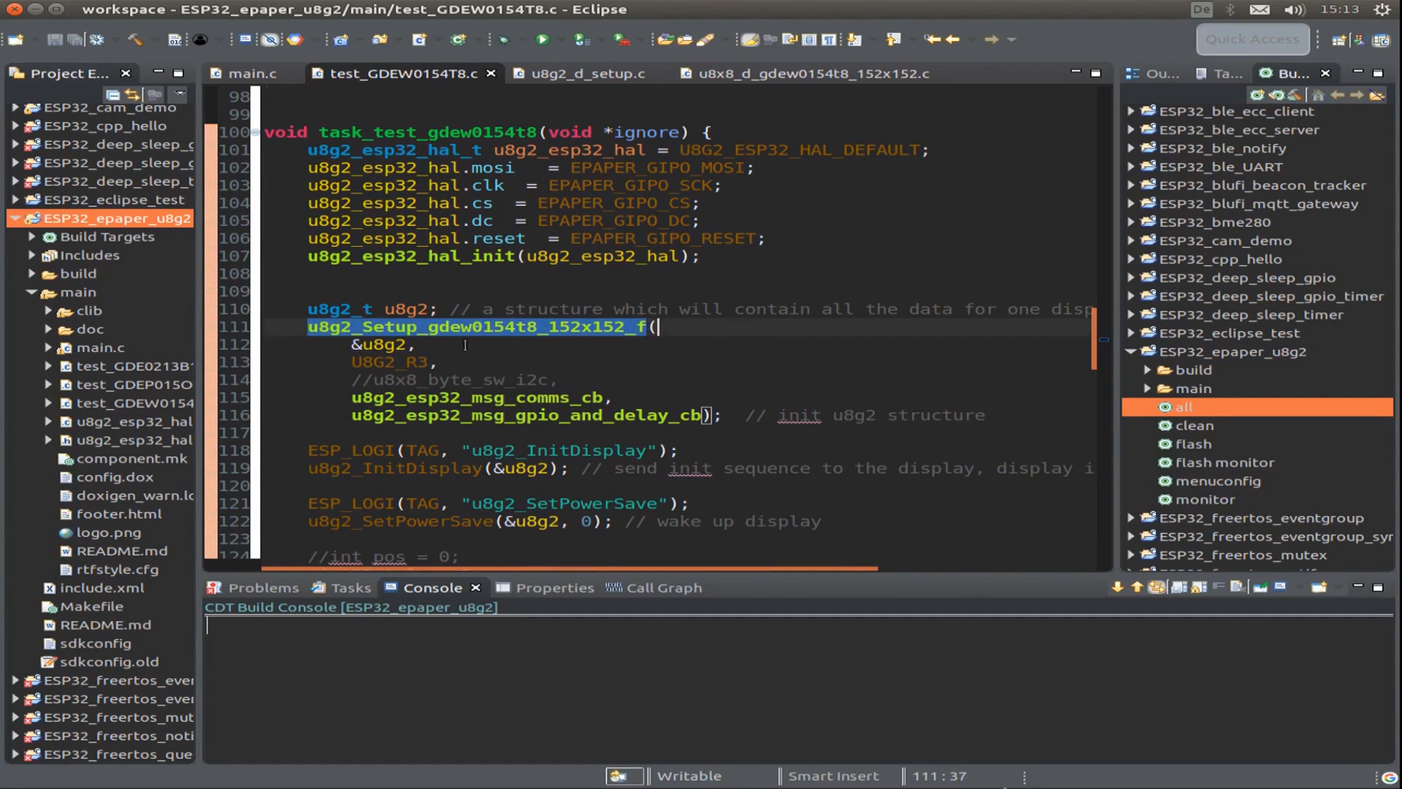
scroll("down", 3)
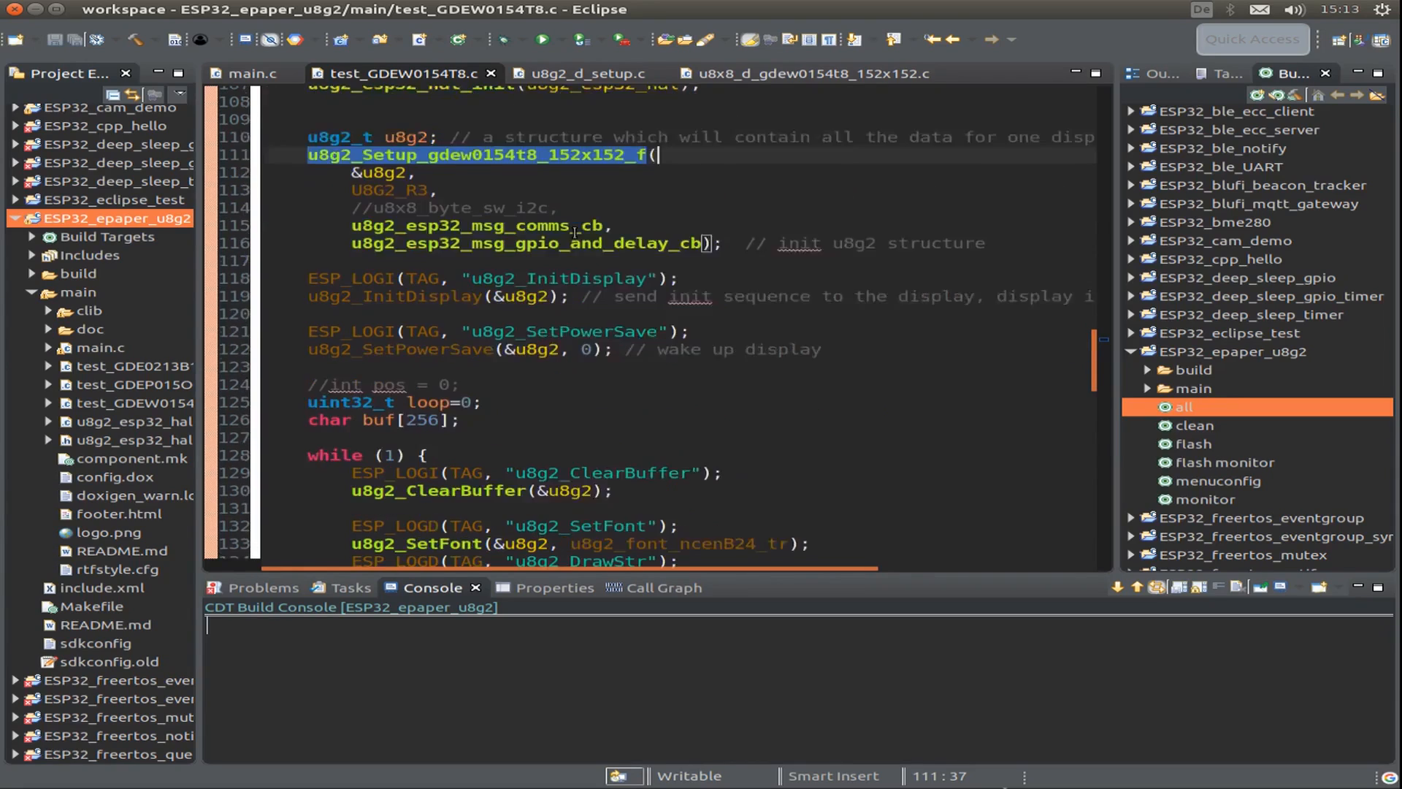
scroll("down", 3)
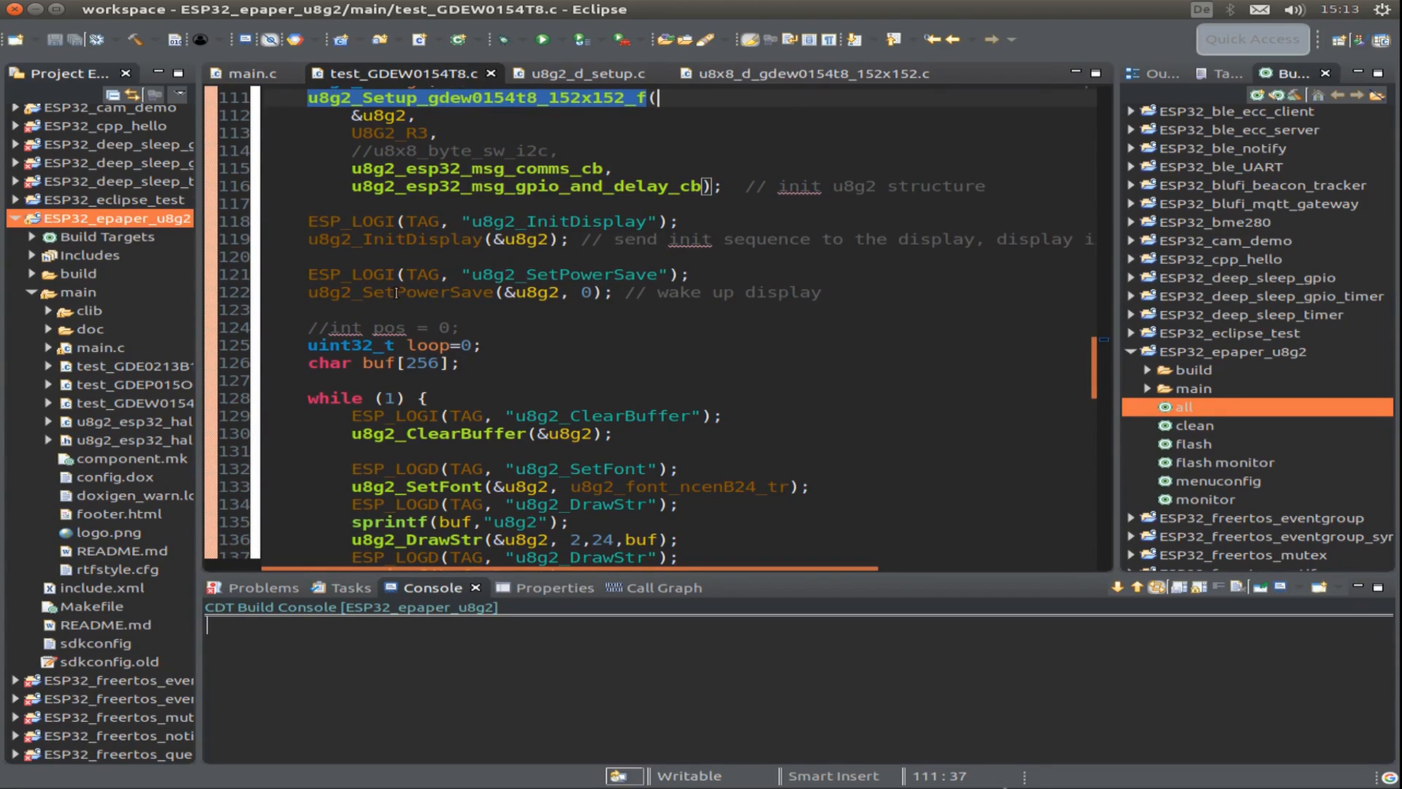
scroll("down", 3)
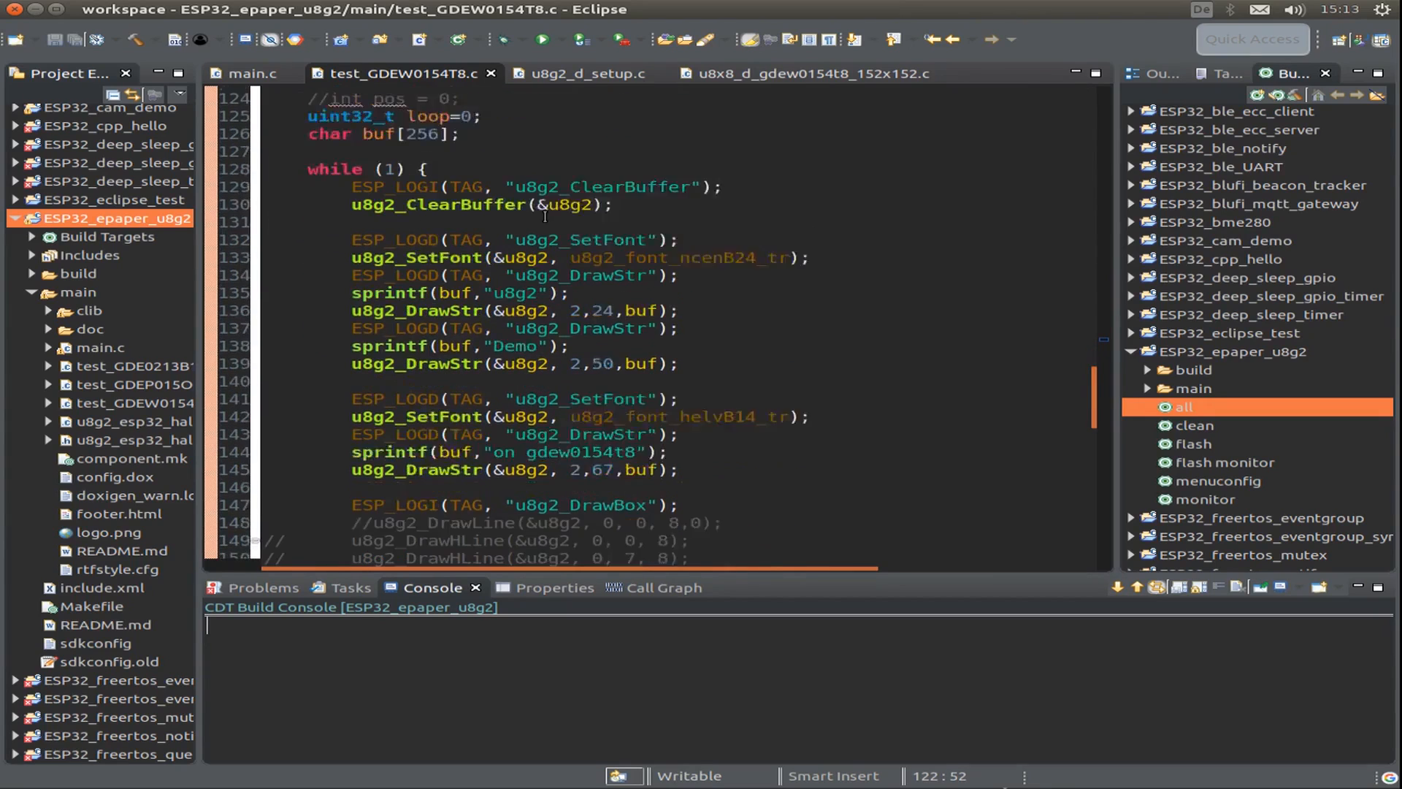
scroll("up", 3)
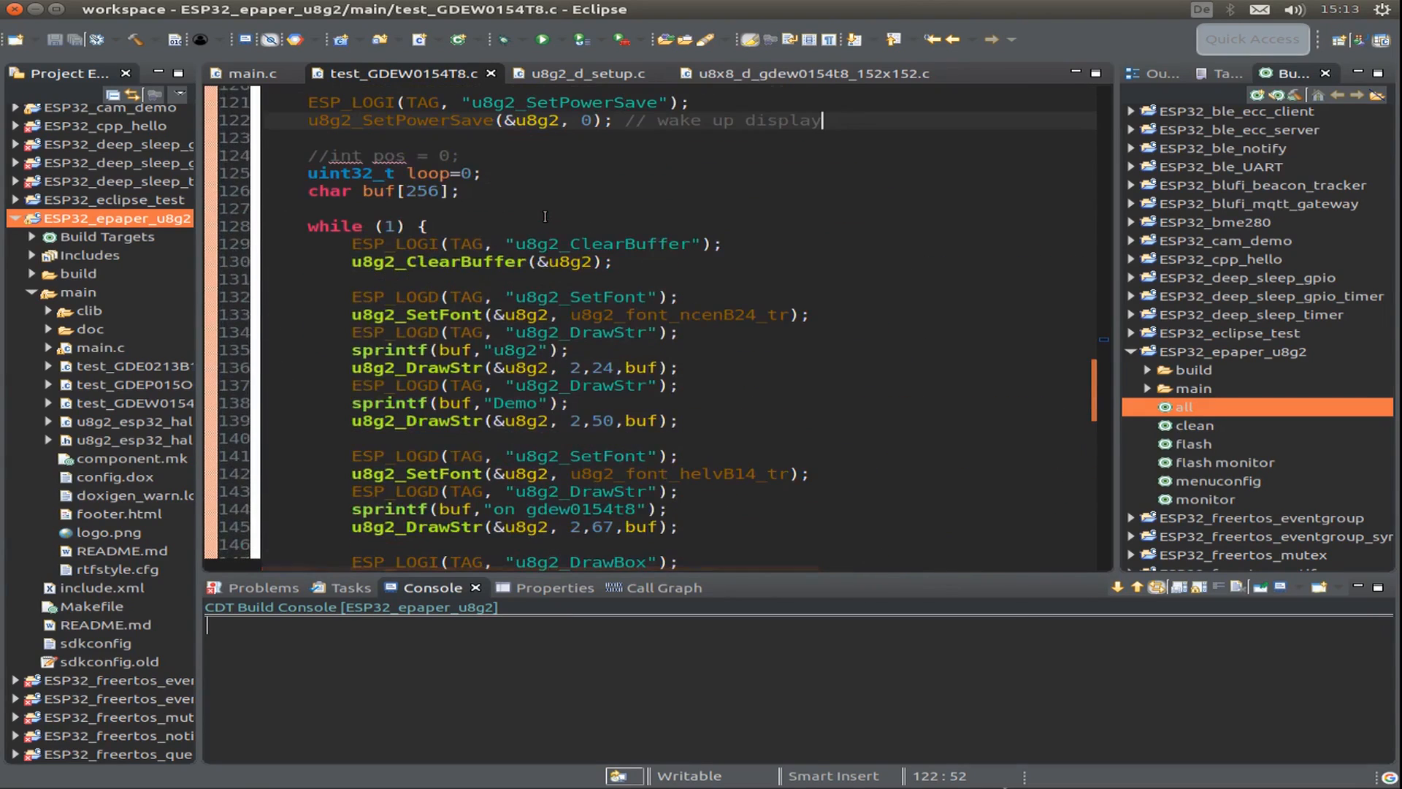
left_click(615, 262)
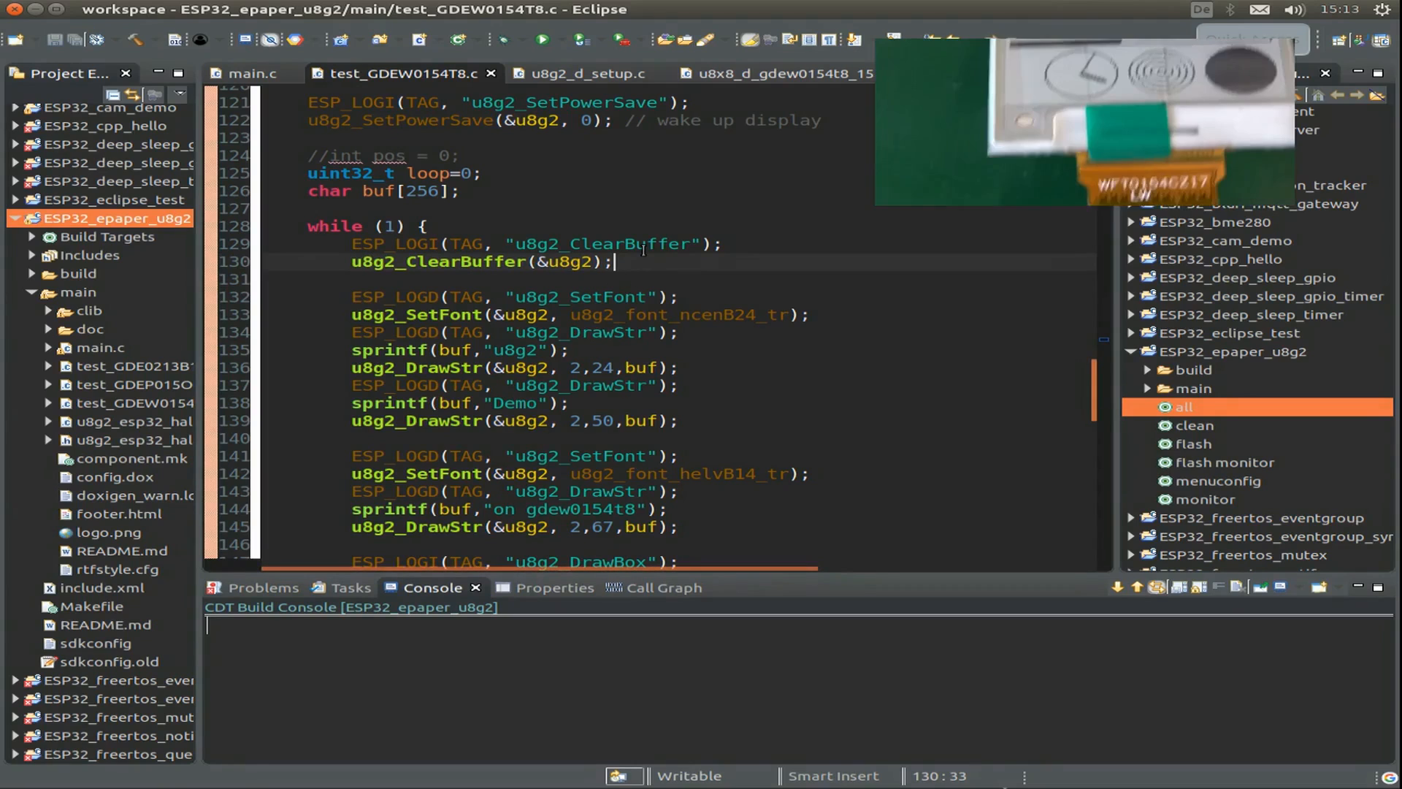
Review where the u8g2 text is prepared and the start of the drawing loop.
scroll("down", 3)
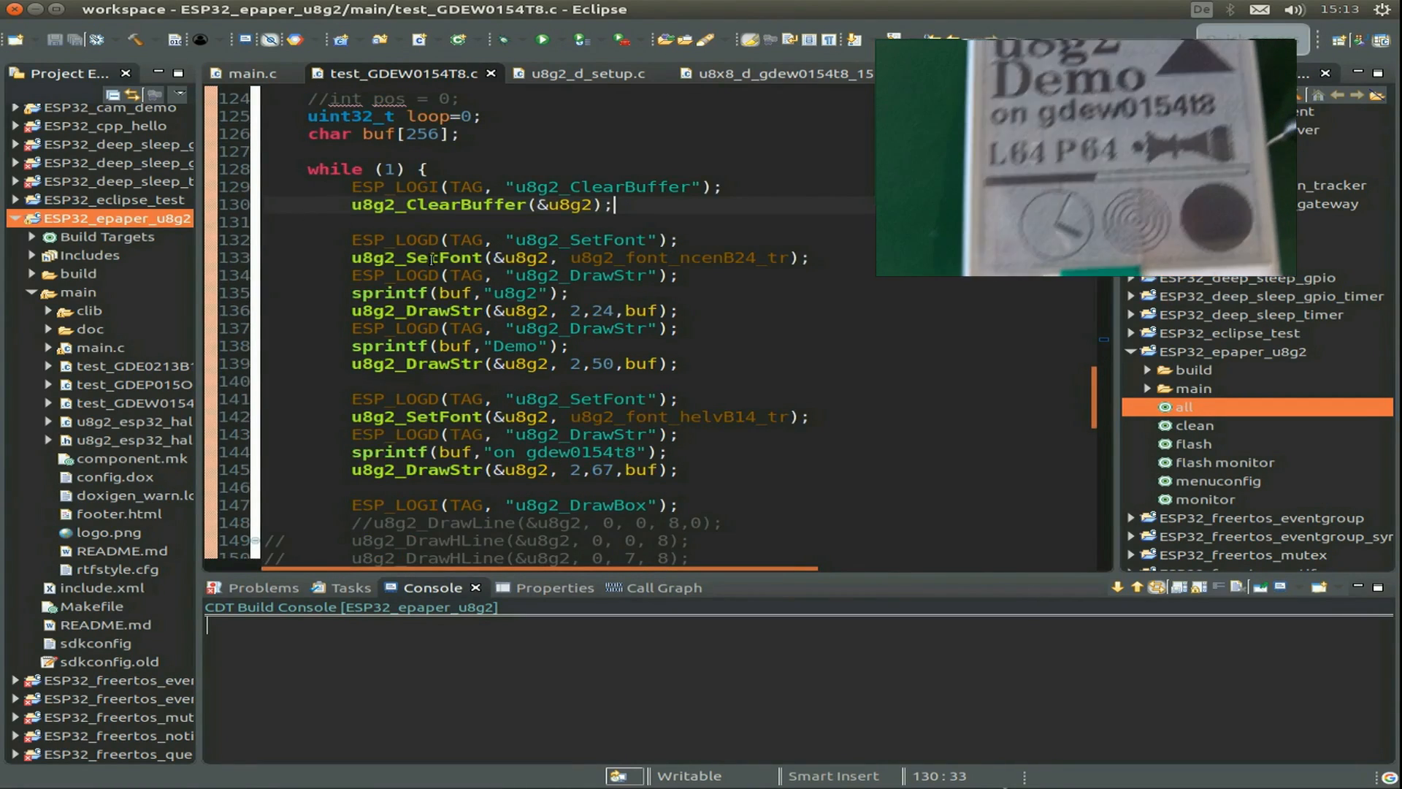
left_click(572, 292)
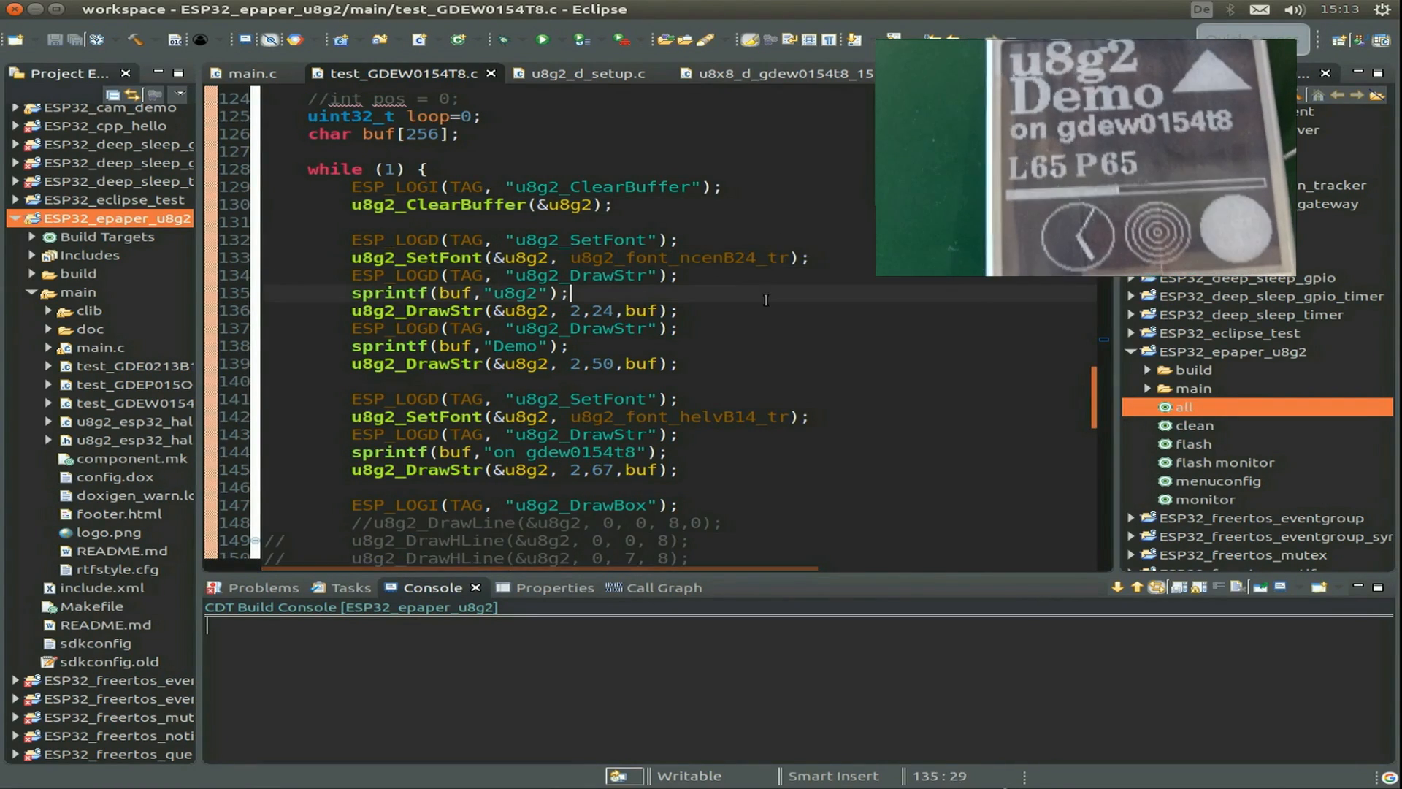
scroll("down", 3)
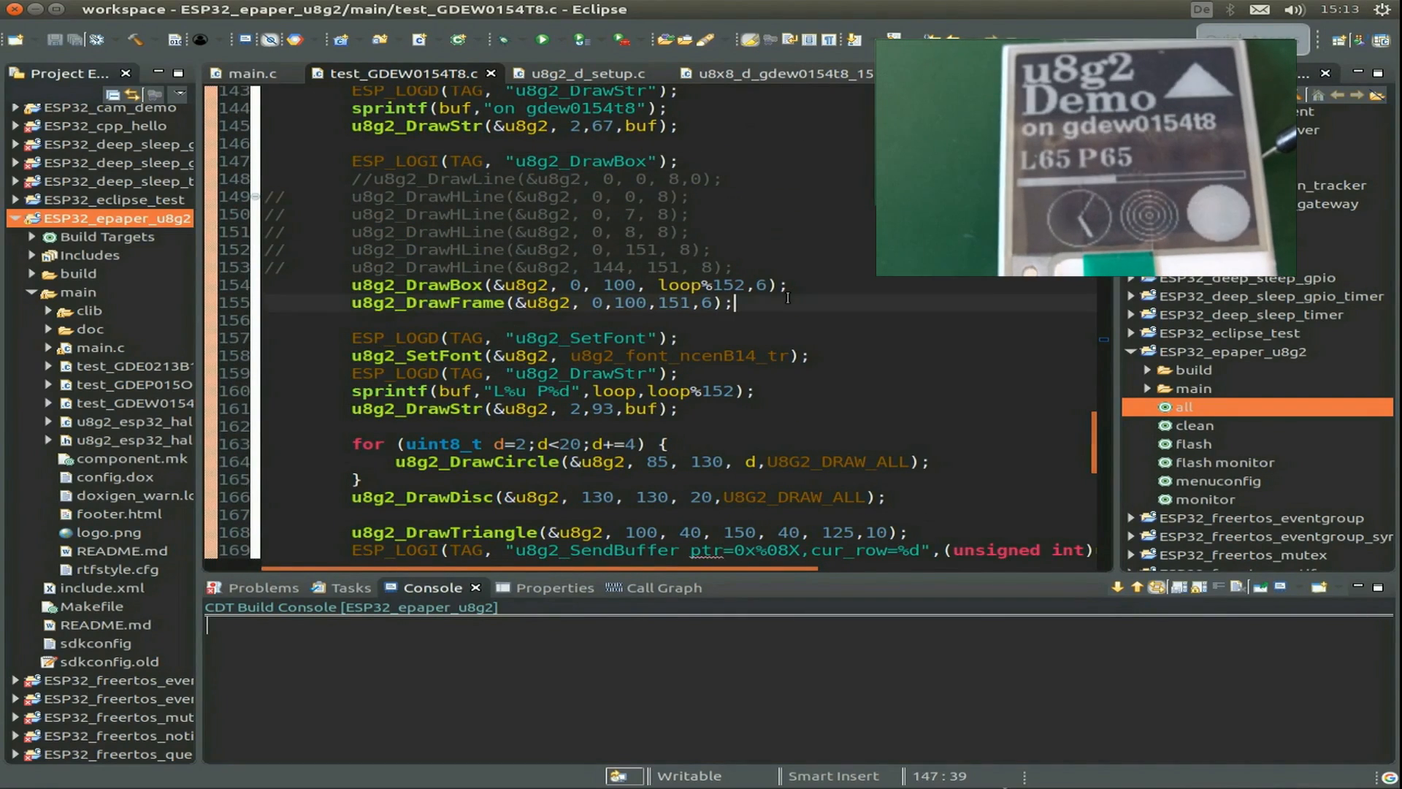
scroll("down", 3)
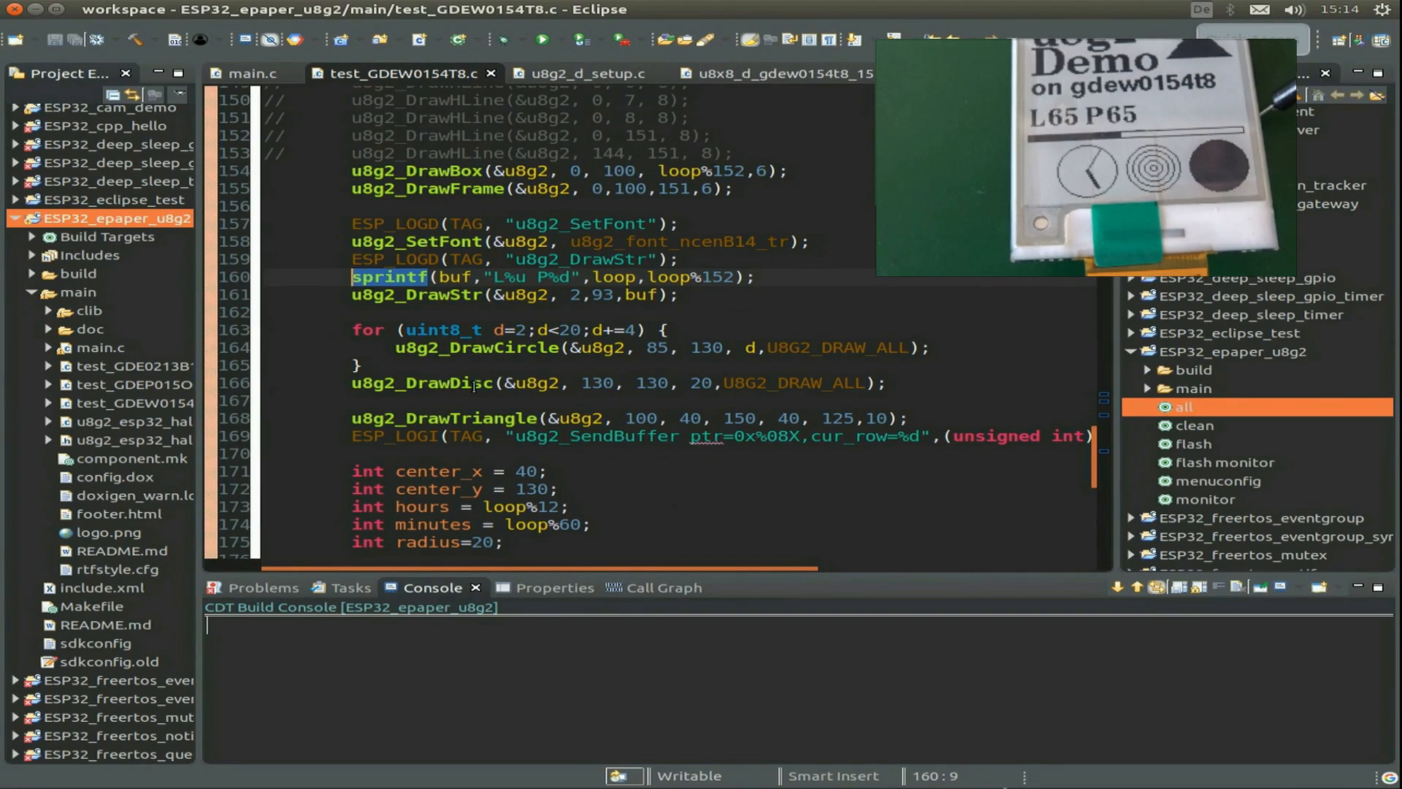
scroll("down", 3)
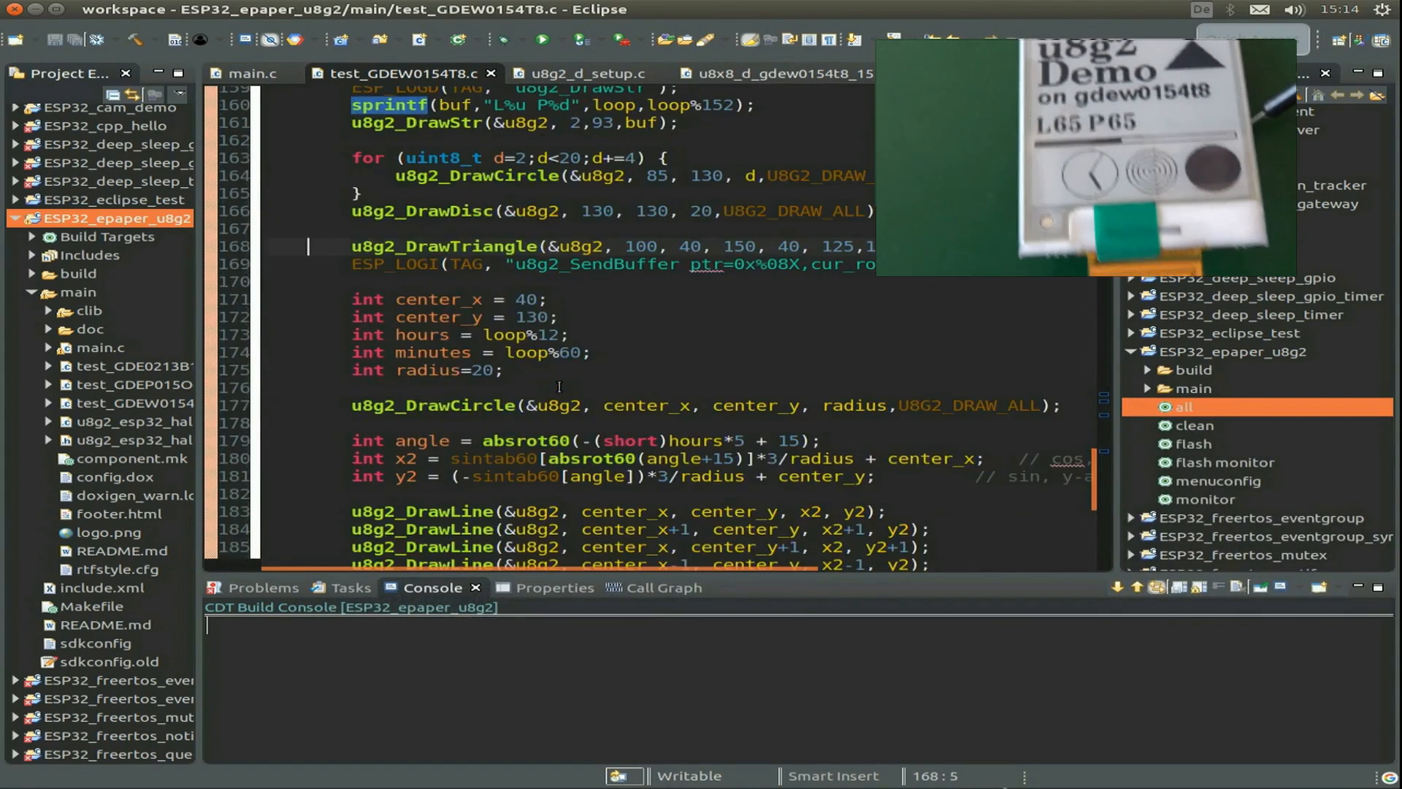
scroll("down", 3)
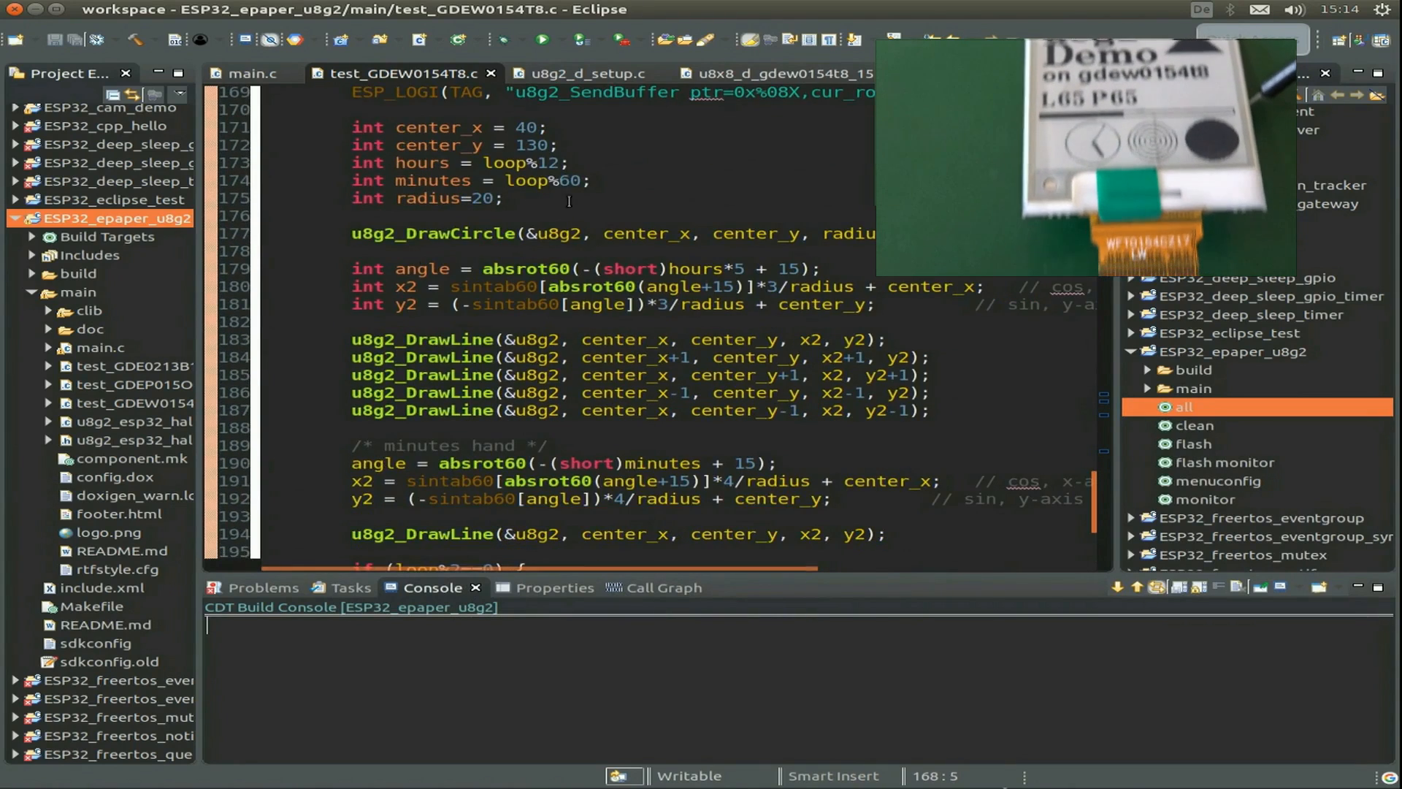
scroll("up", 3)
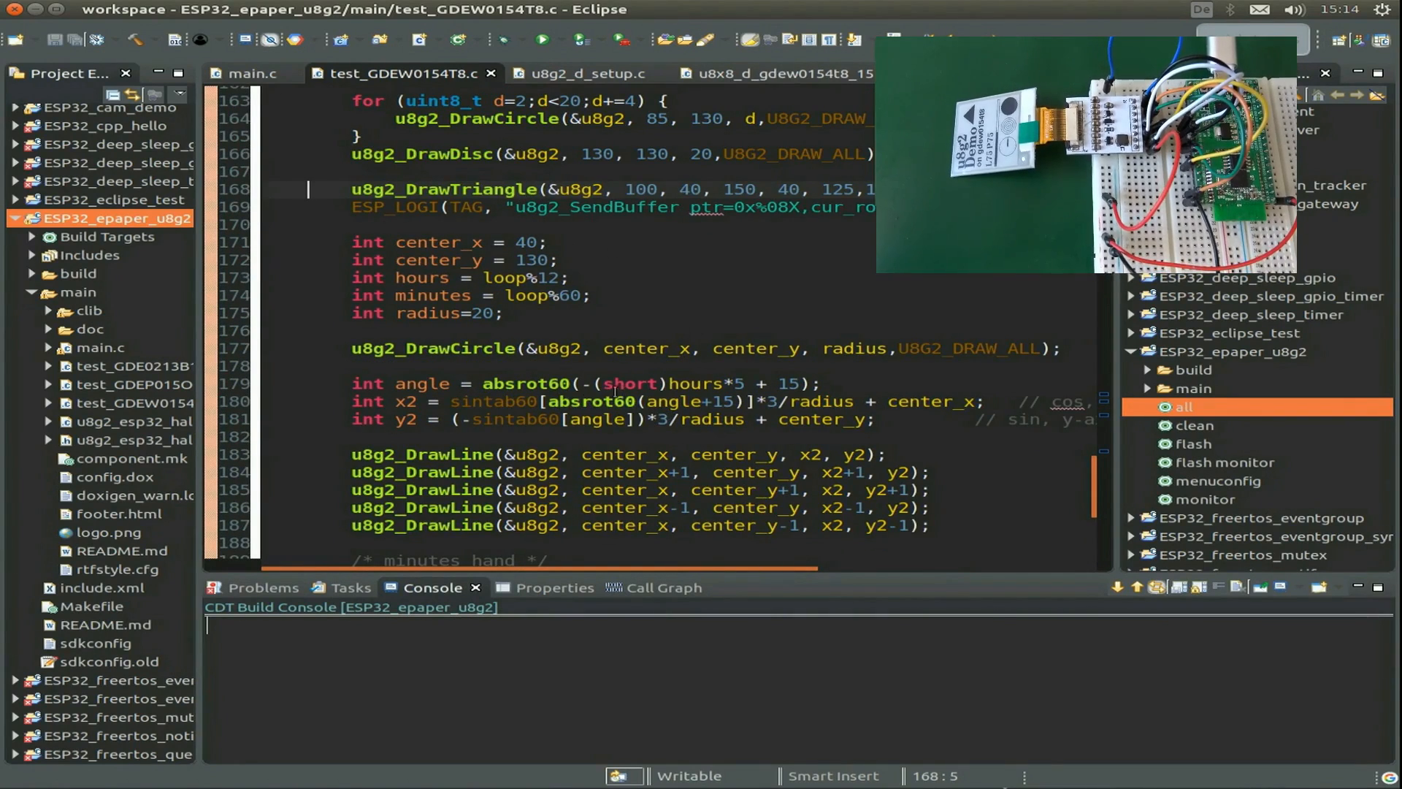
Read the clock-hand, bitmap, buffer-send and delay code, then switch to u8g2_d_setup.c.
scroll("down", 3)
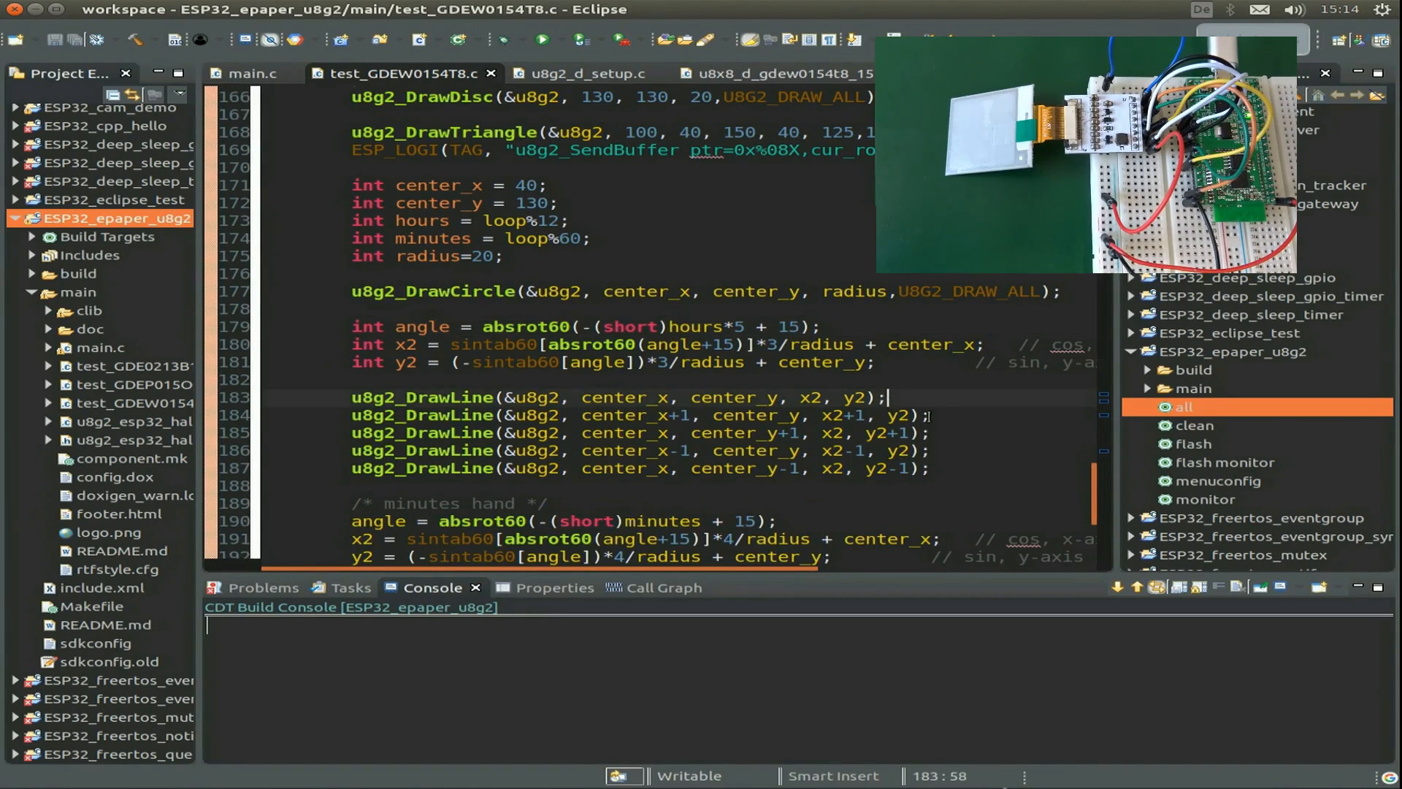
scroll("down", 3)
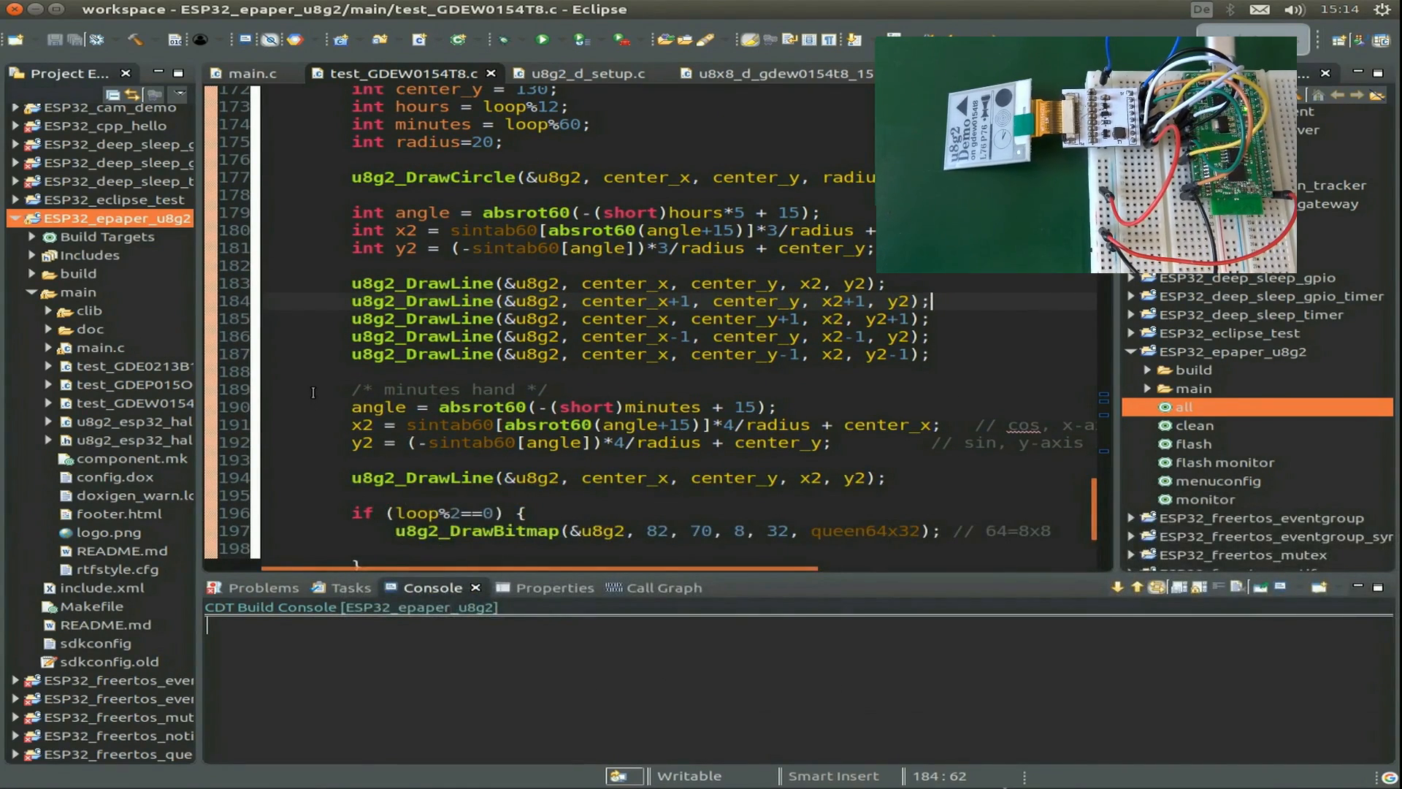
scroll("down", 3)
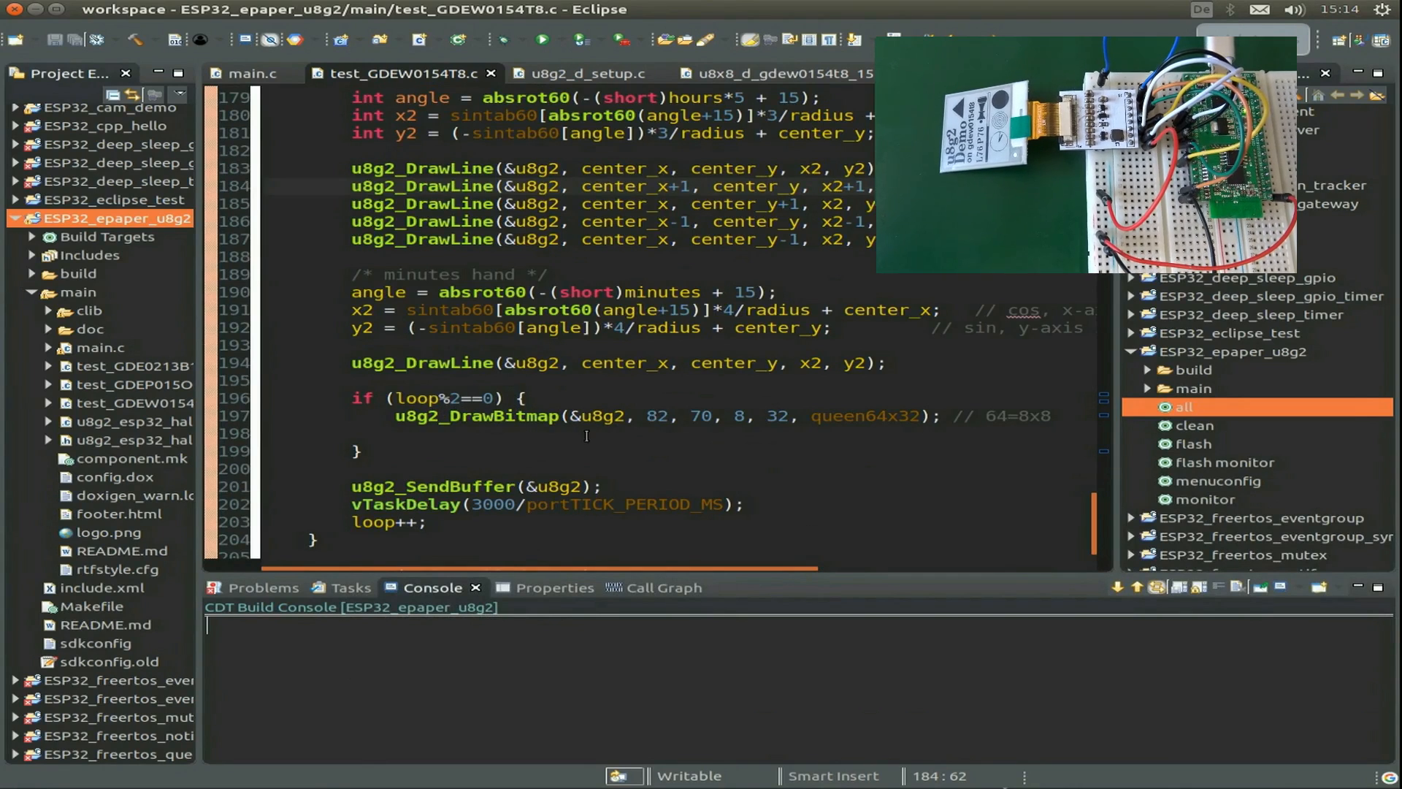
left_click(526, 397)
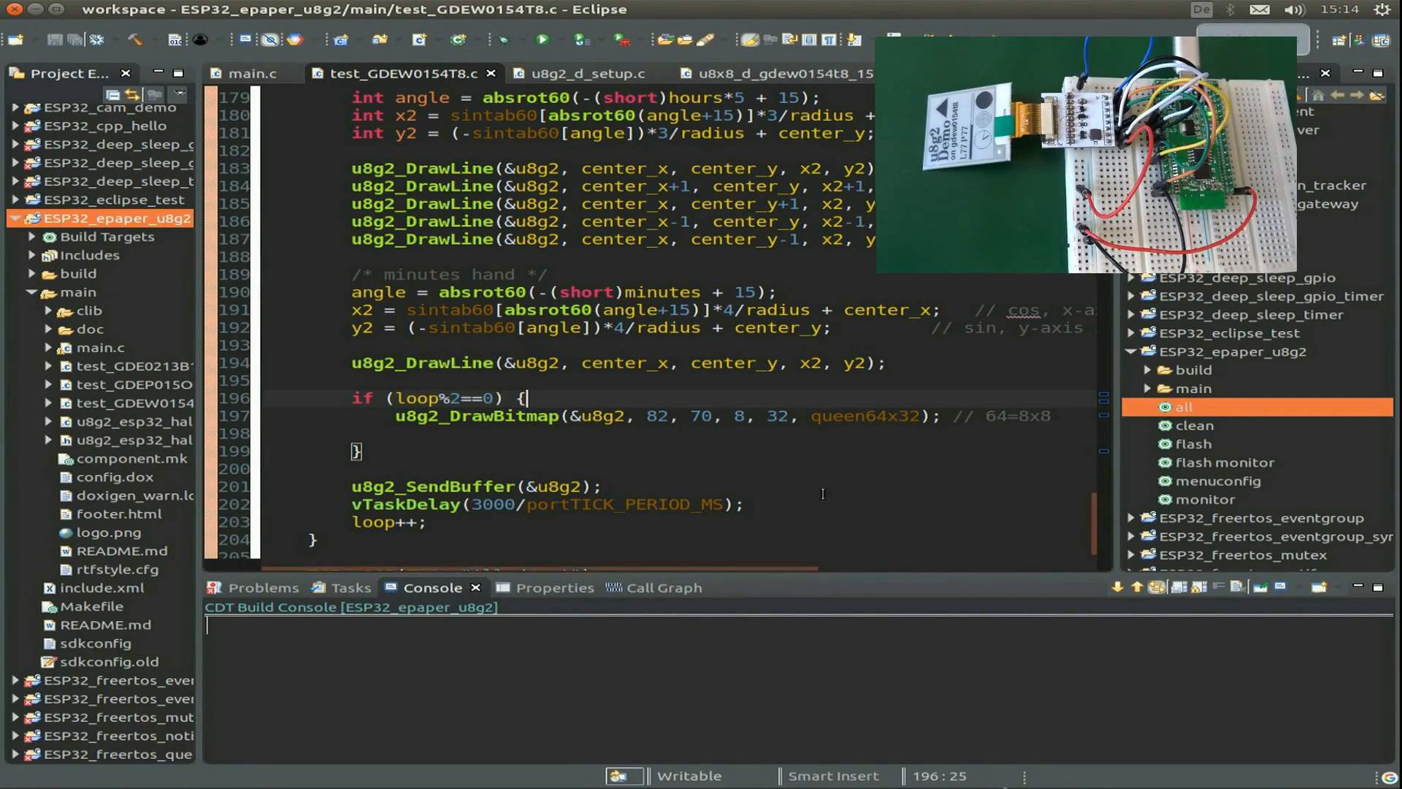
double_click(596, 504)
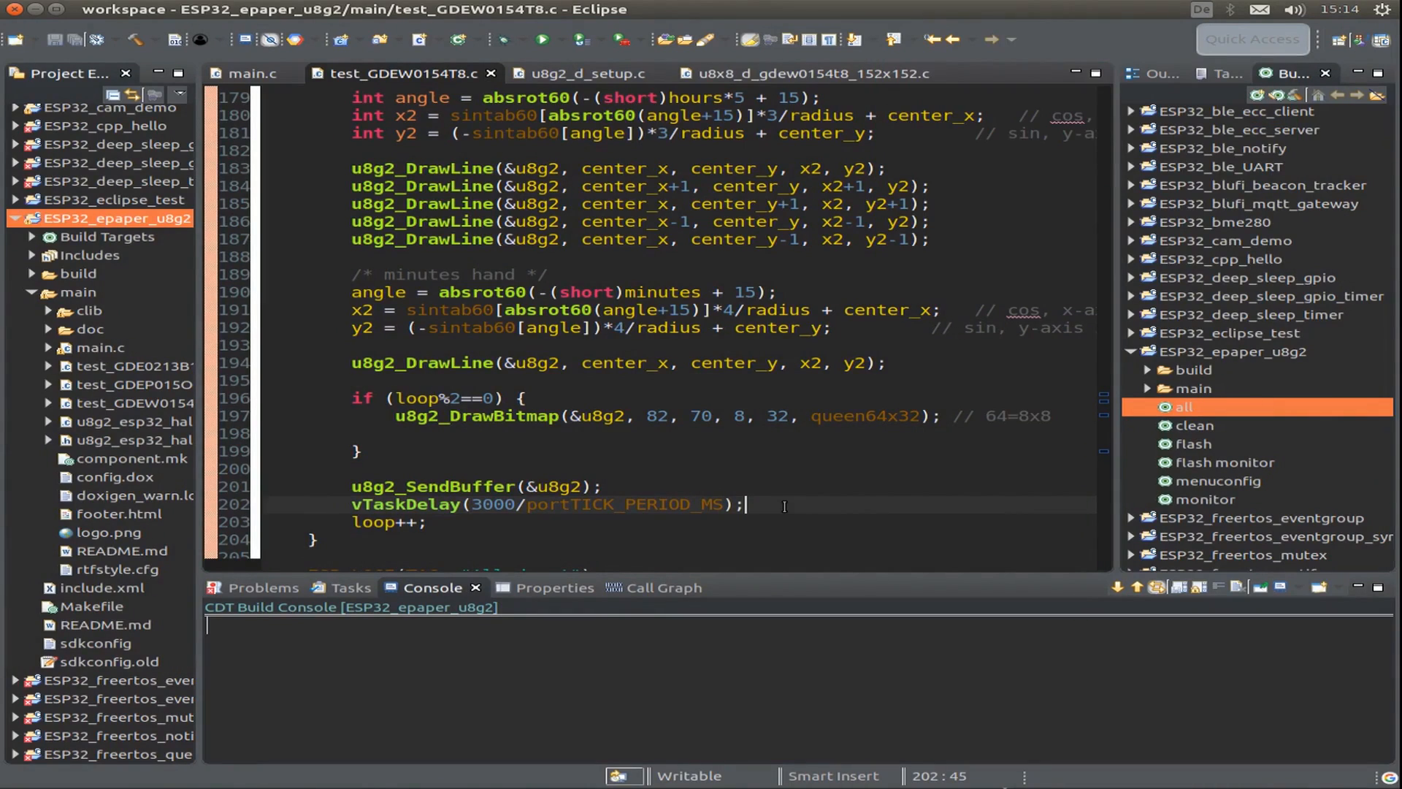
left_click(581, 73)
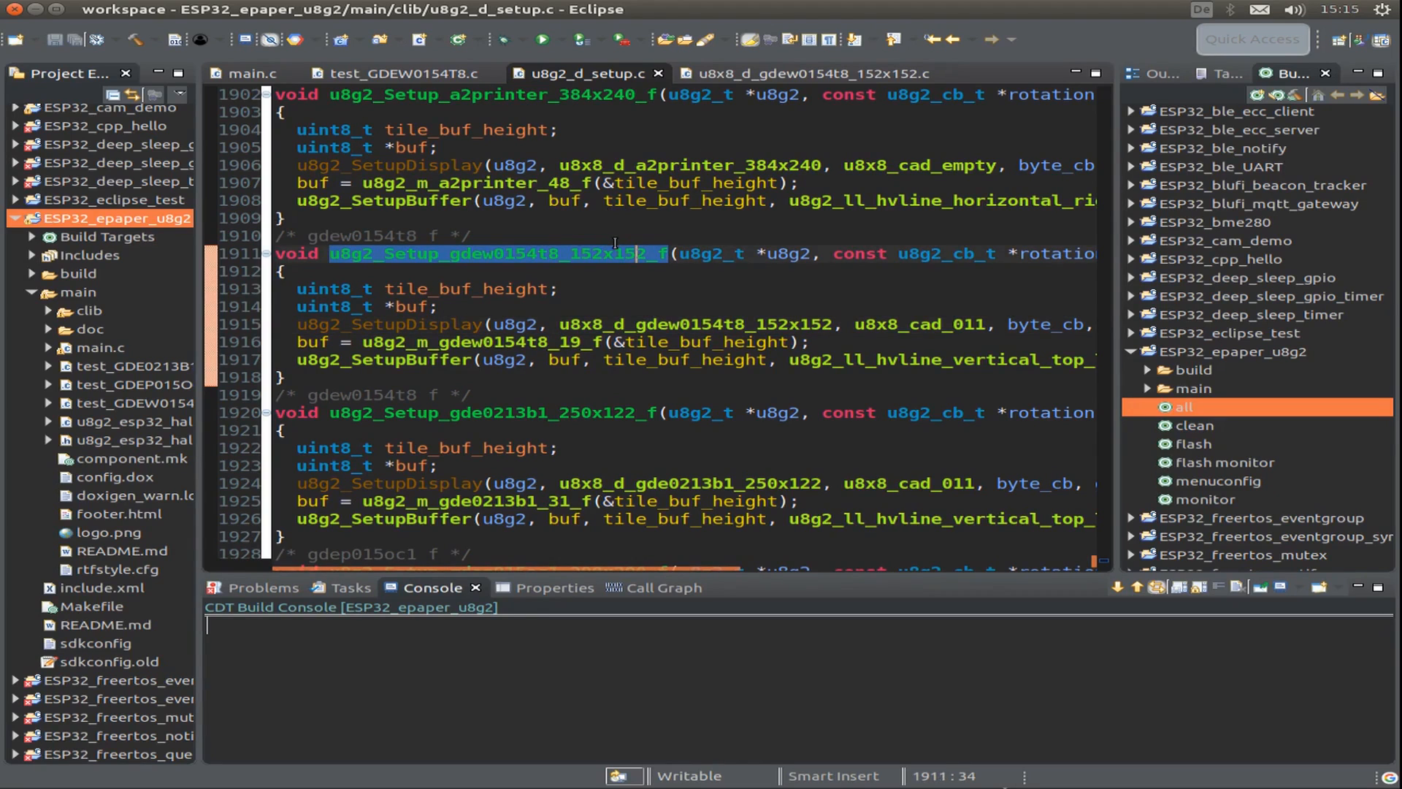
Review u8g2_Setup_gdew0154t8_152x152_f's display and buffer calls, then jump to the u8x8_d_gdew0154t8_152x152 driver.
scroll("up", 3)
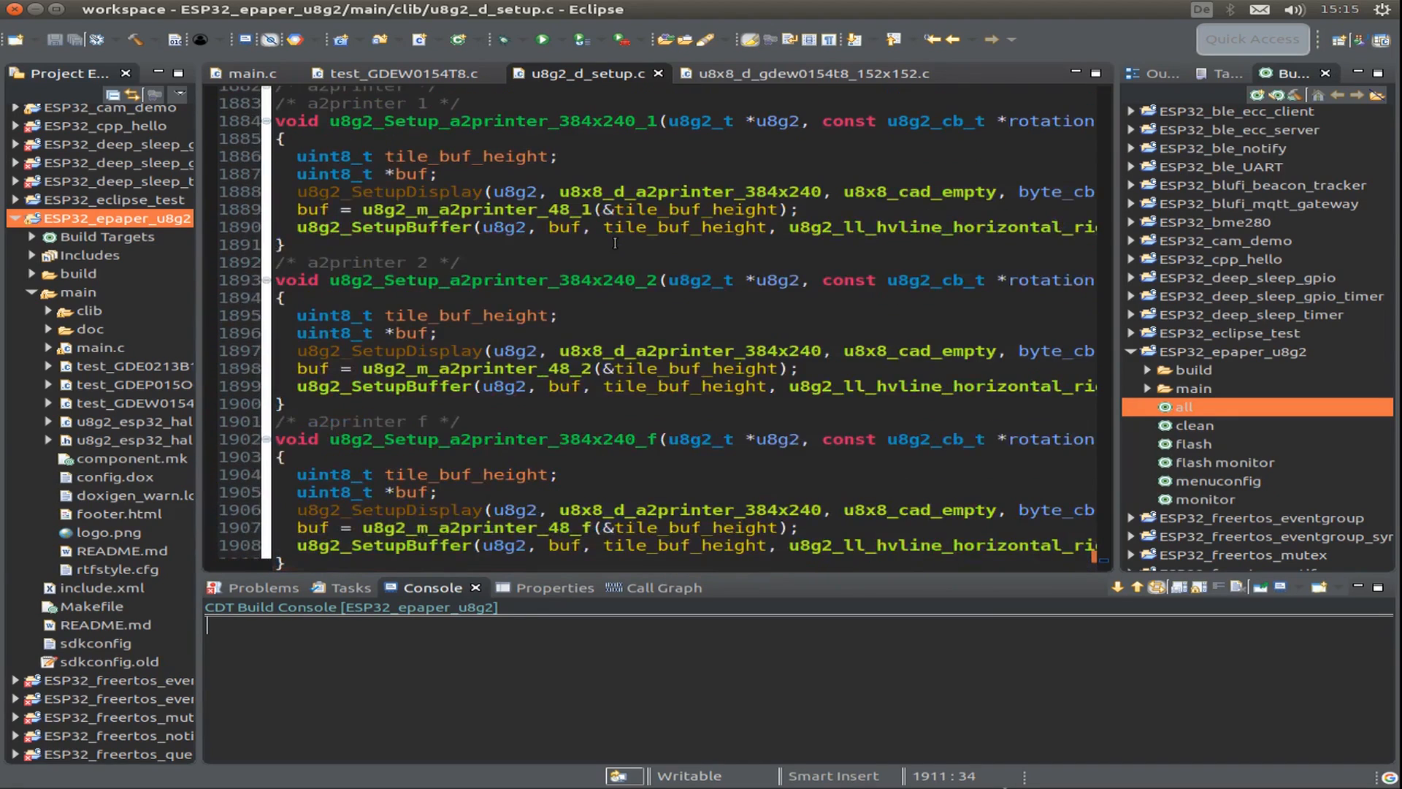
scroll("up", 3)
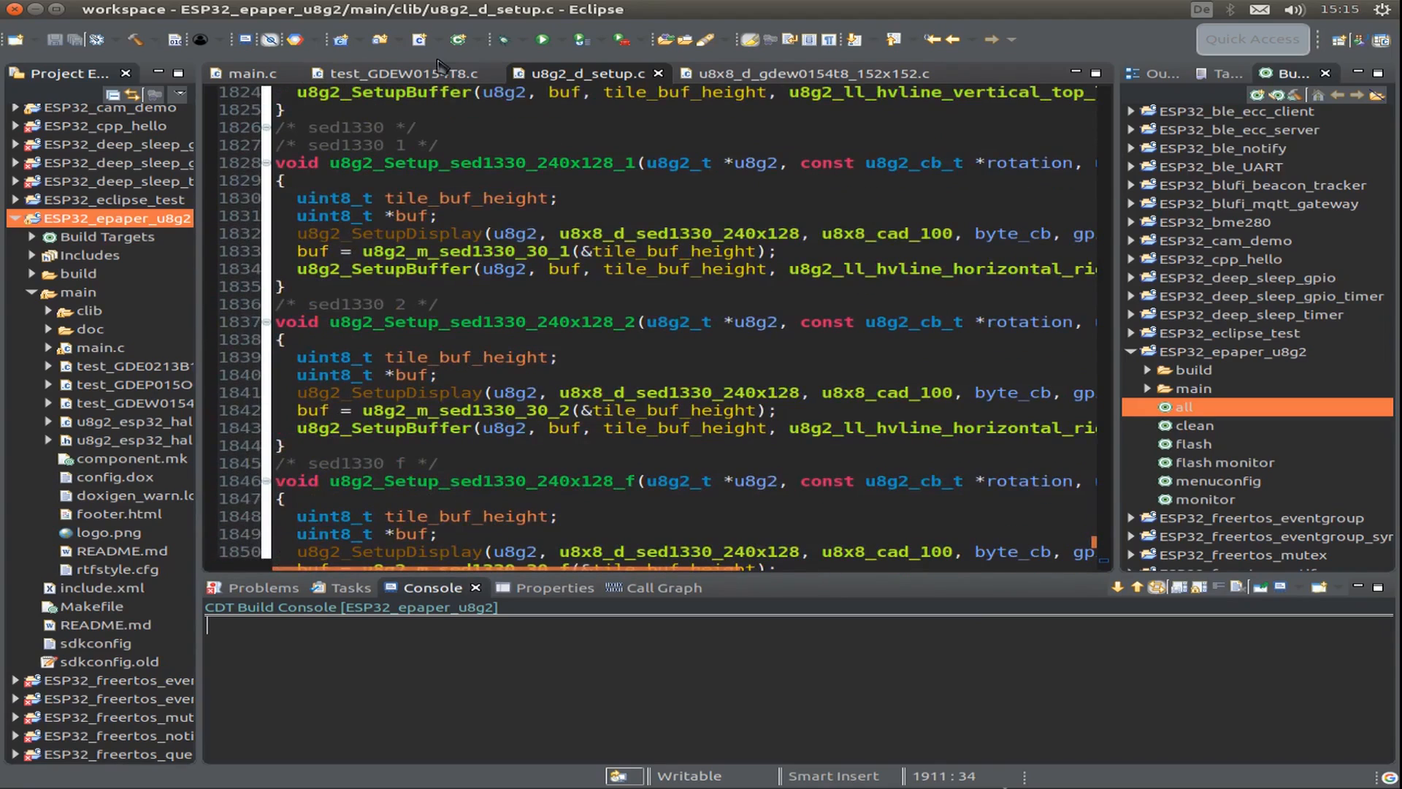
mouse_move(658, 294)
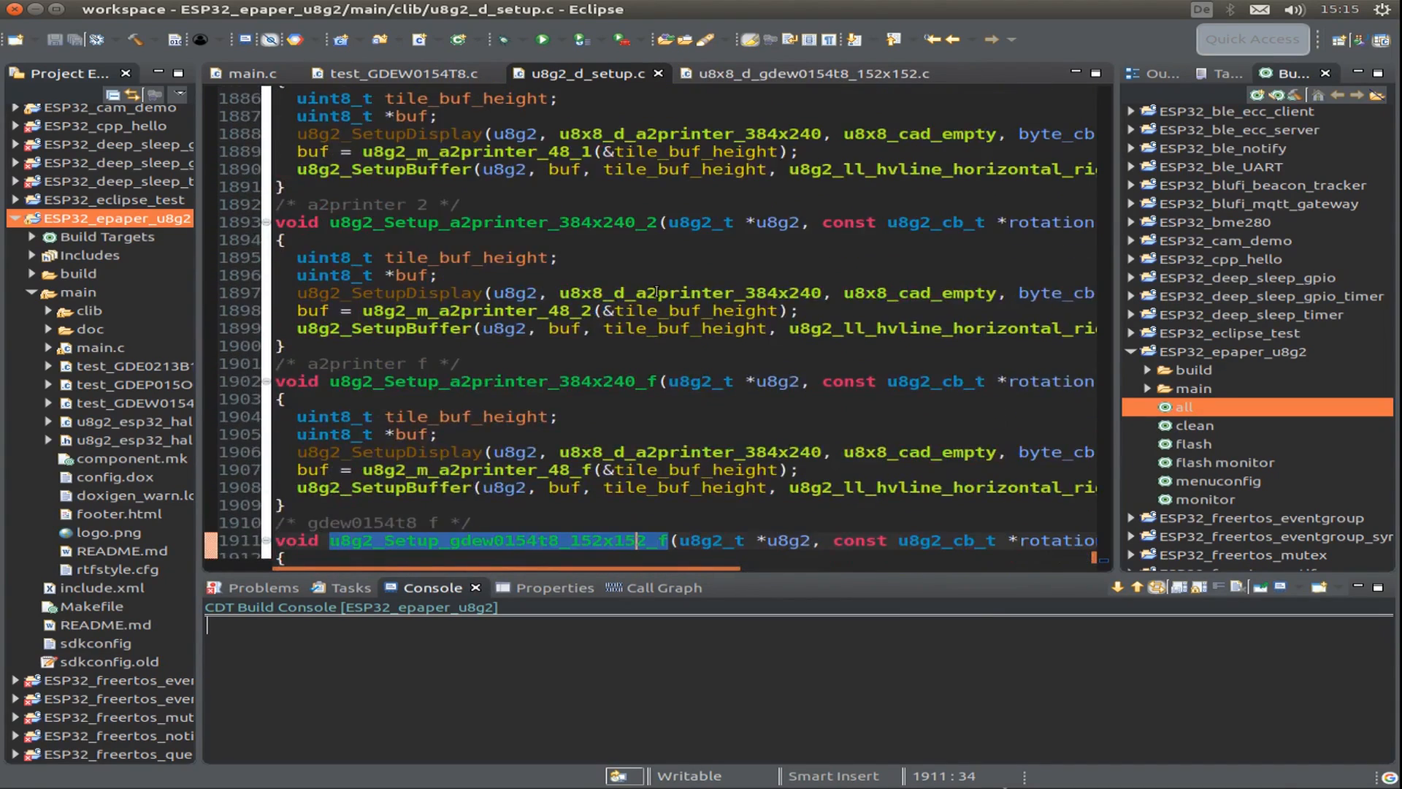
scroll("down", 3)
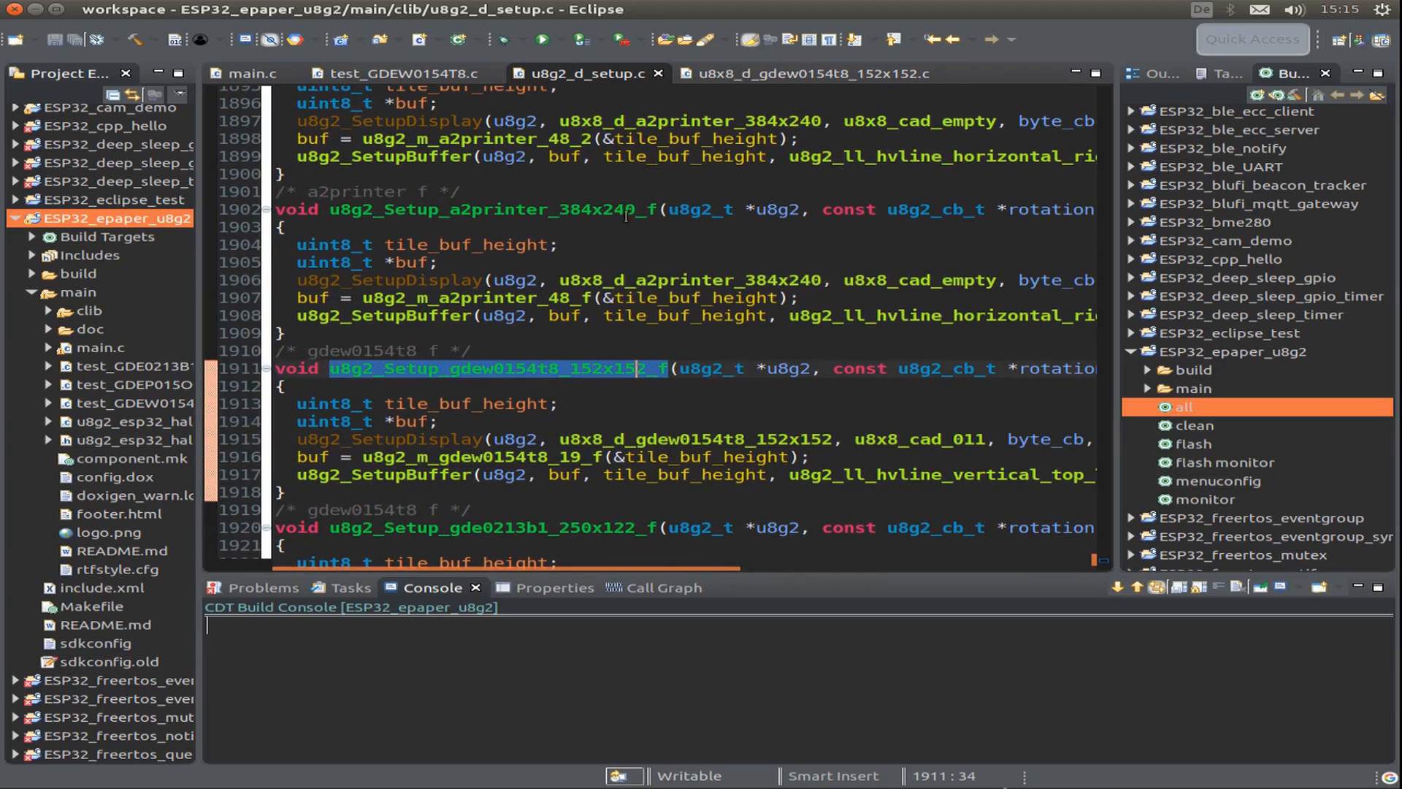
scroll("down", 3)
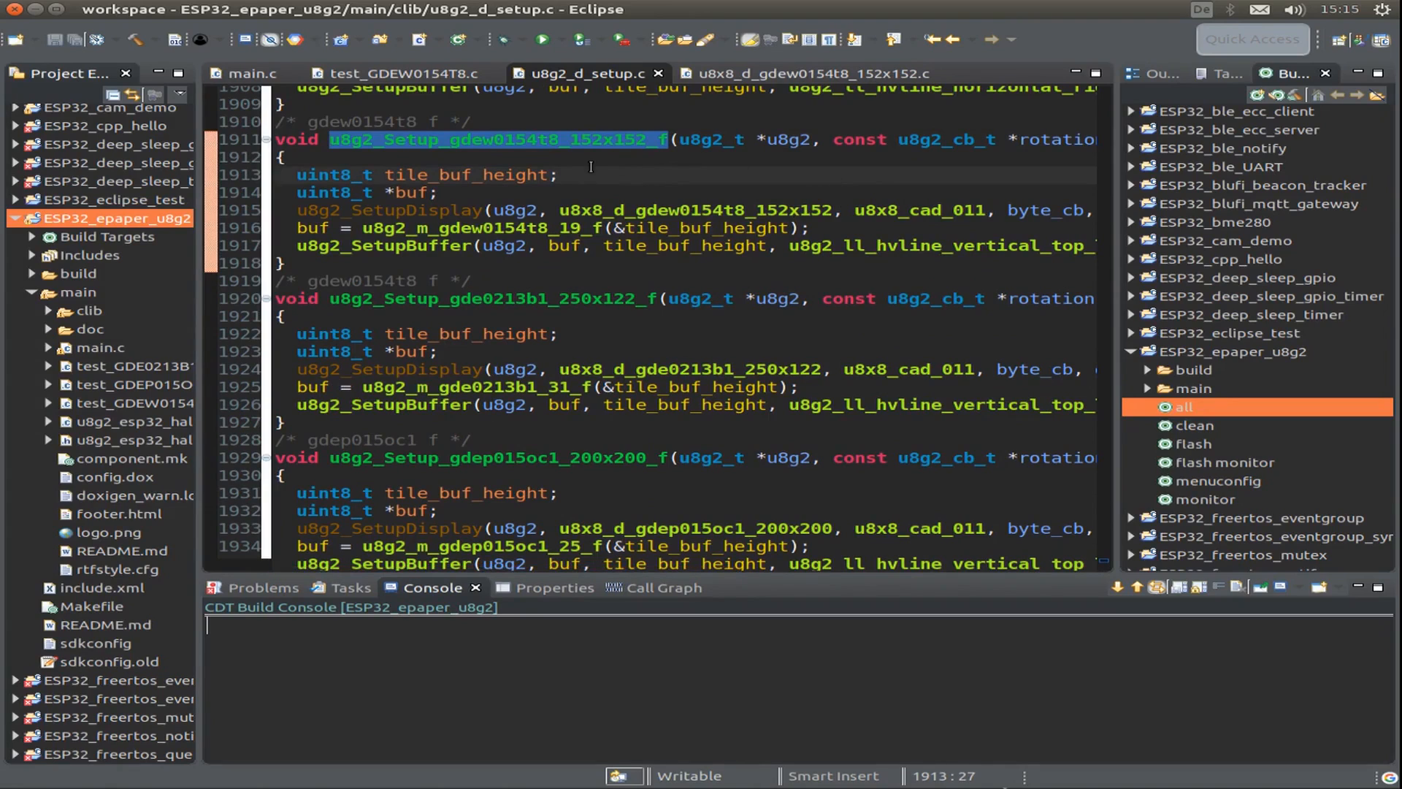
mouse_move(843, 191)
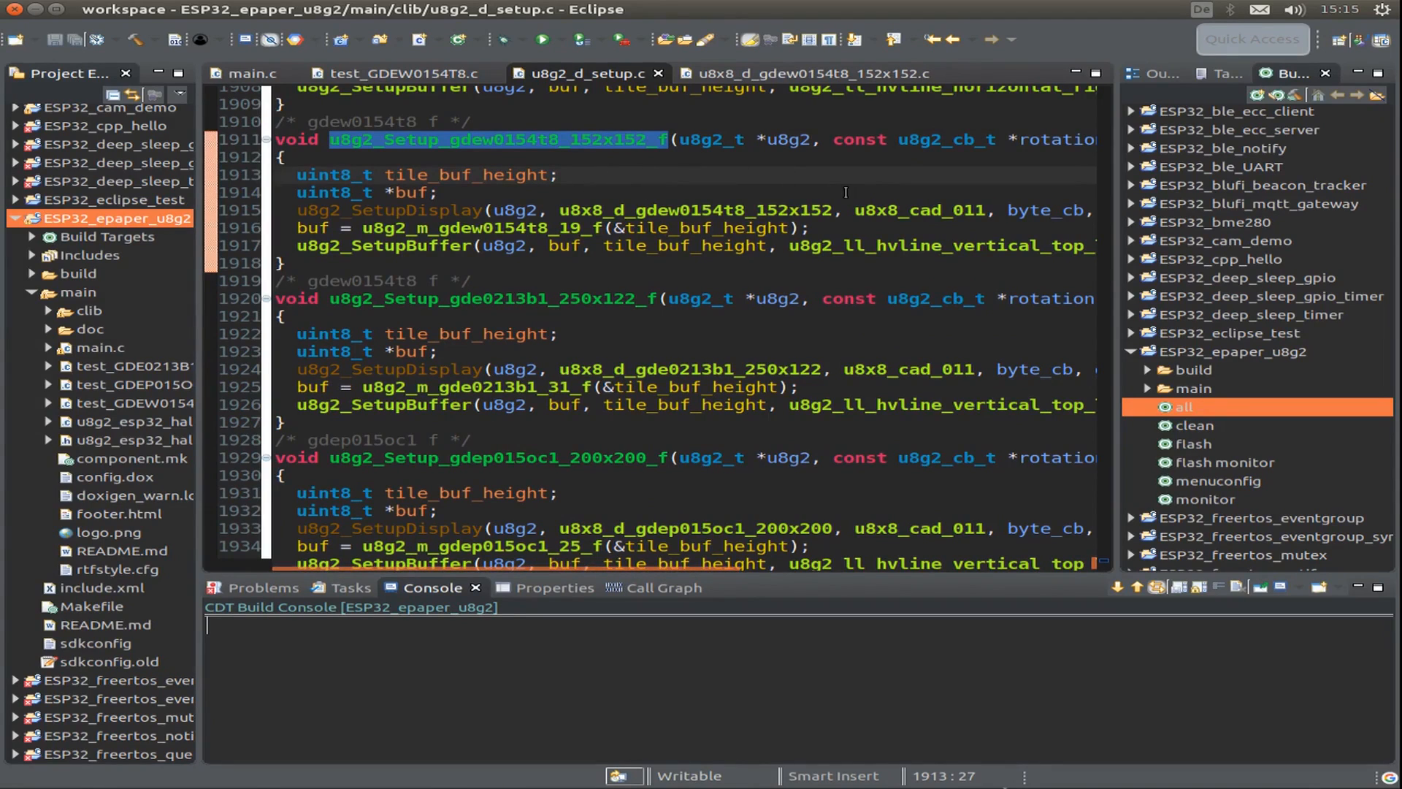
mouse_move(693, 209)
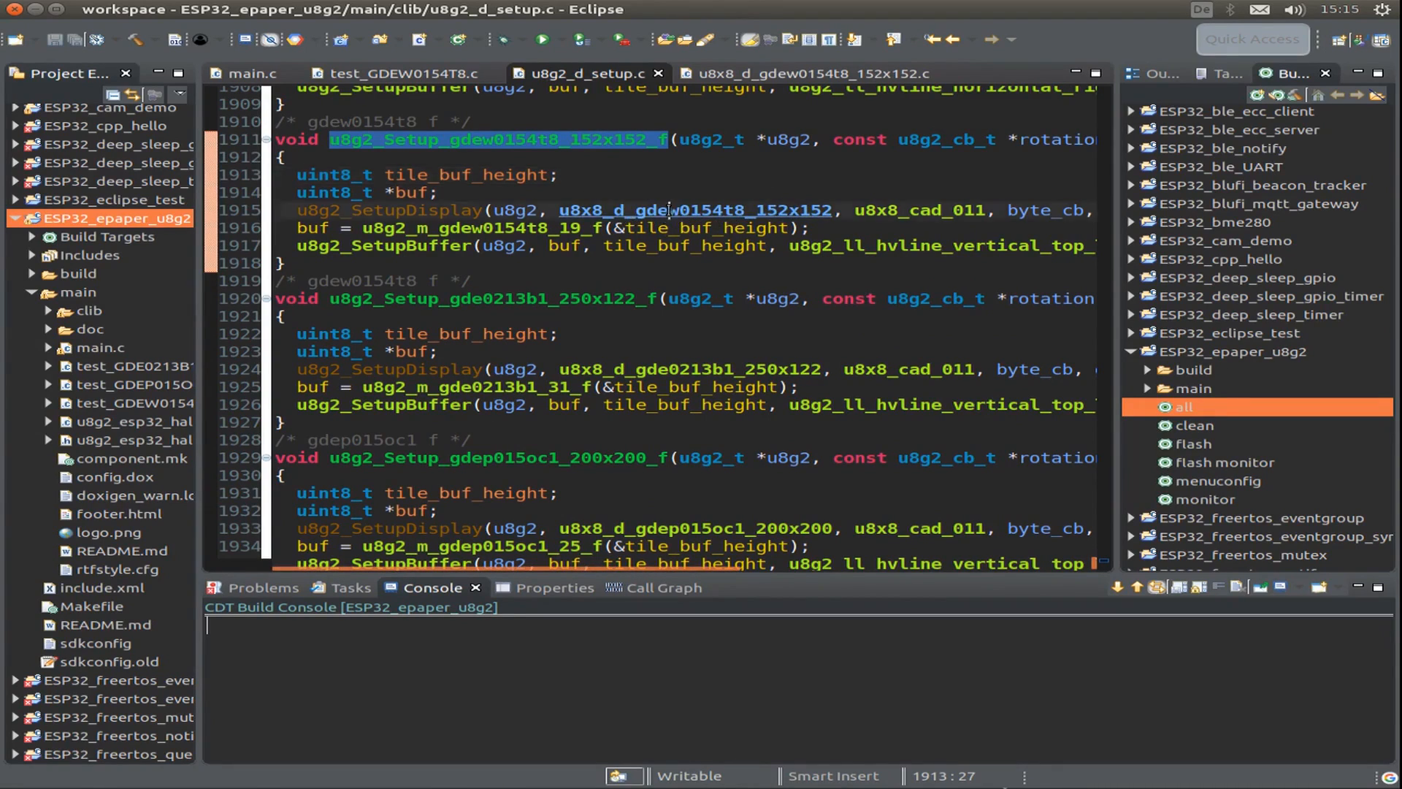
left_click(801, 73)
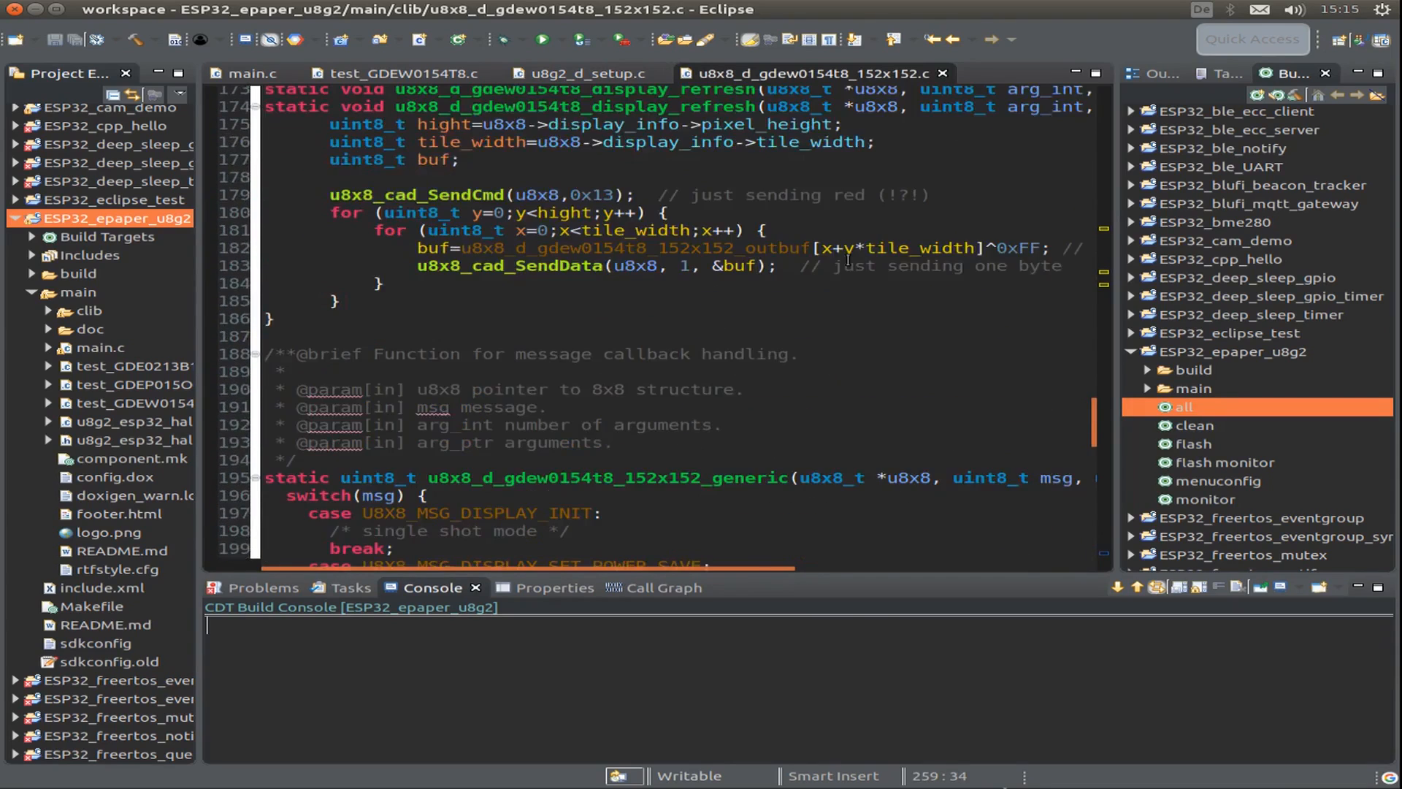
Scroll over the driver's init, power-save and flip command sequences.
scroll("up", 3)
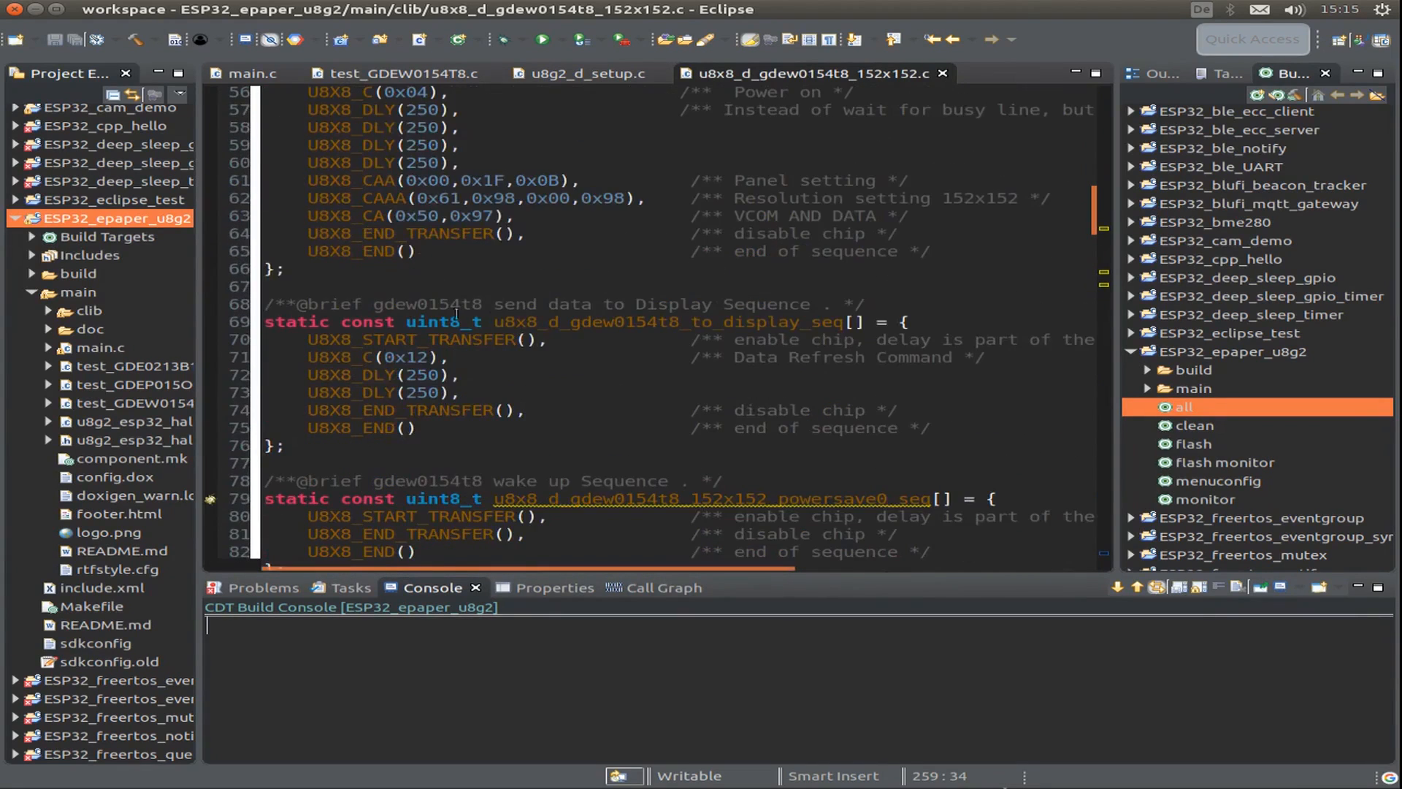
scroll("up", 3)
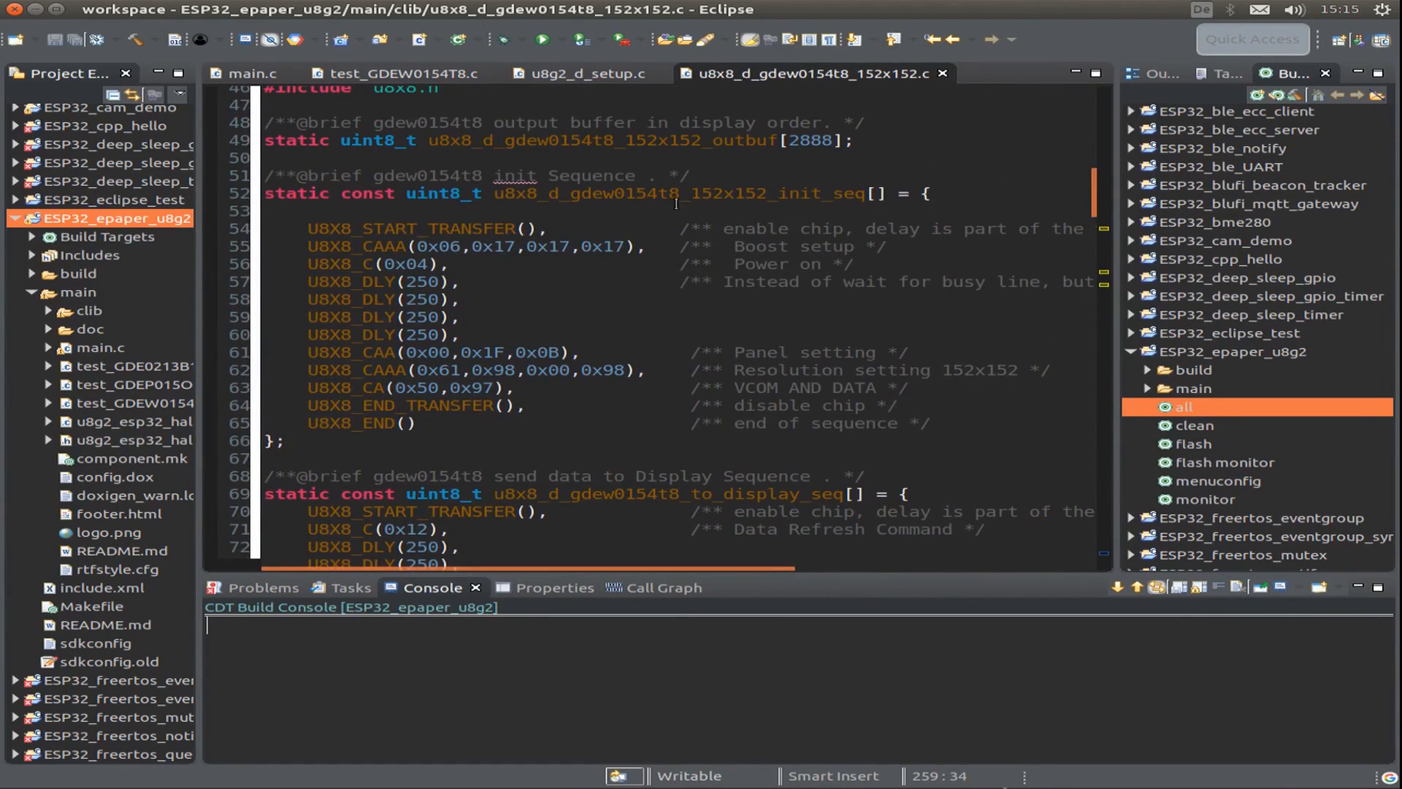
mouse_move(978, 295)
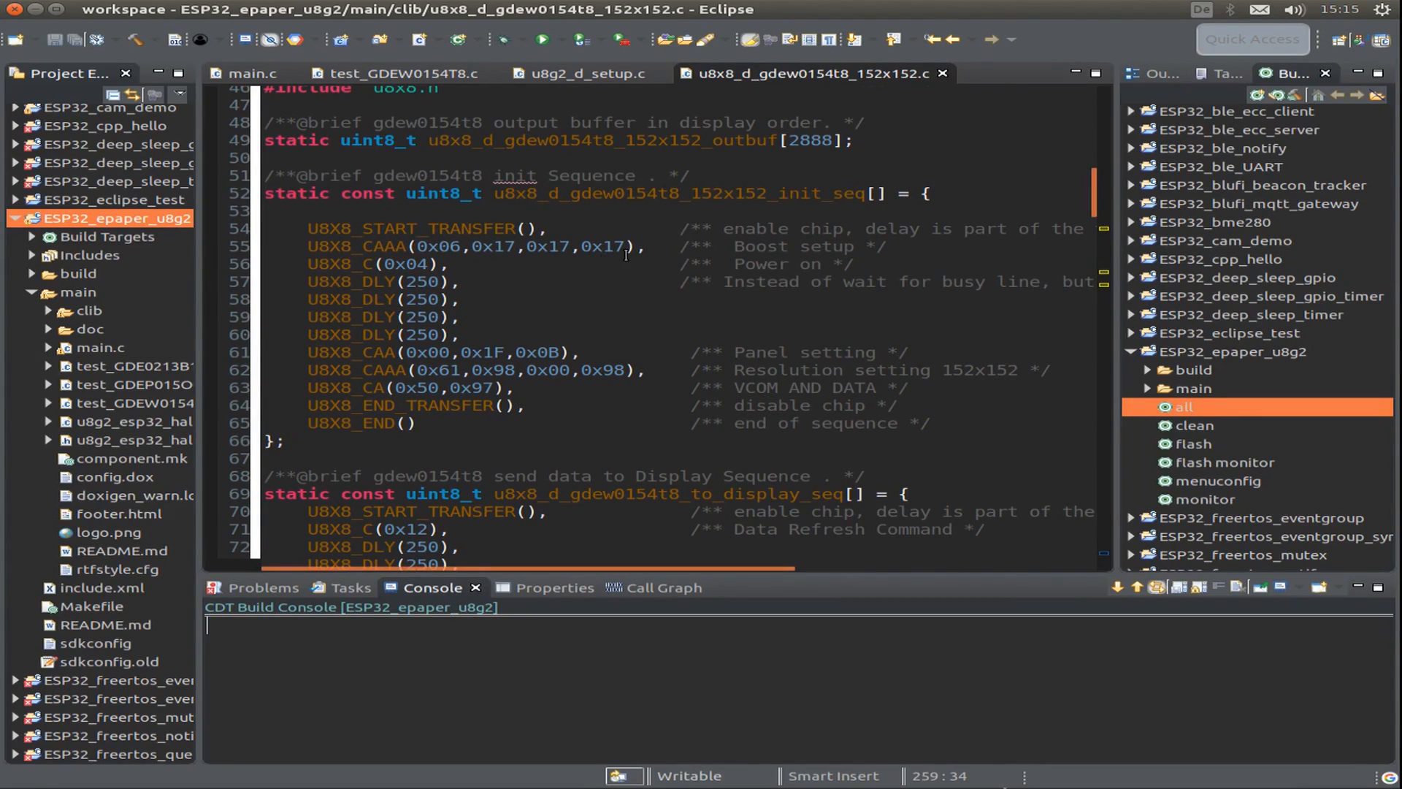
scroll("down", 3)
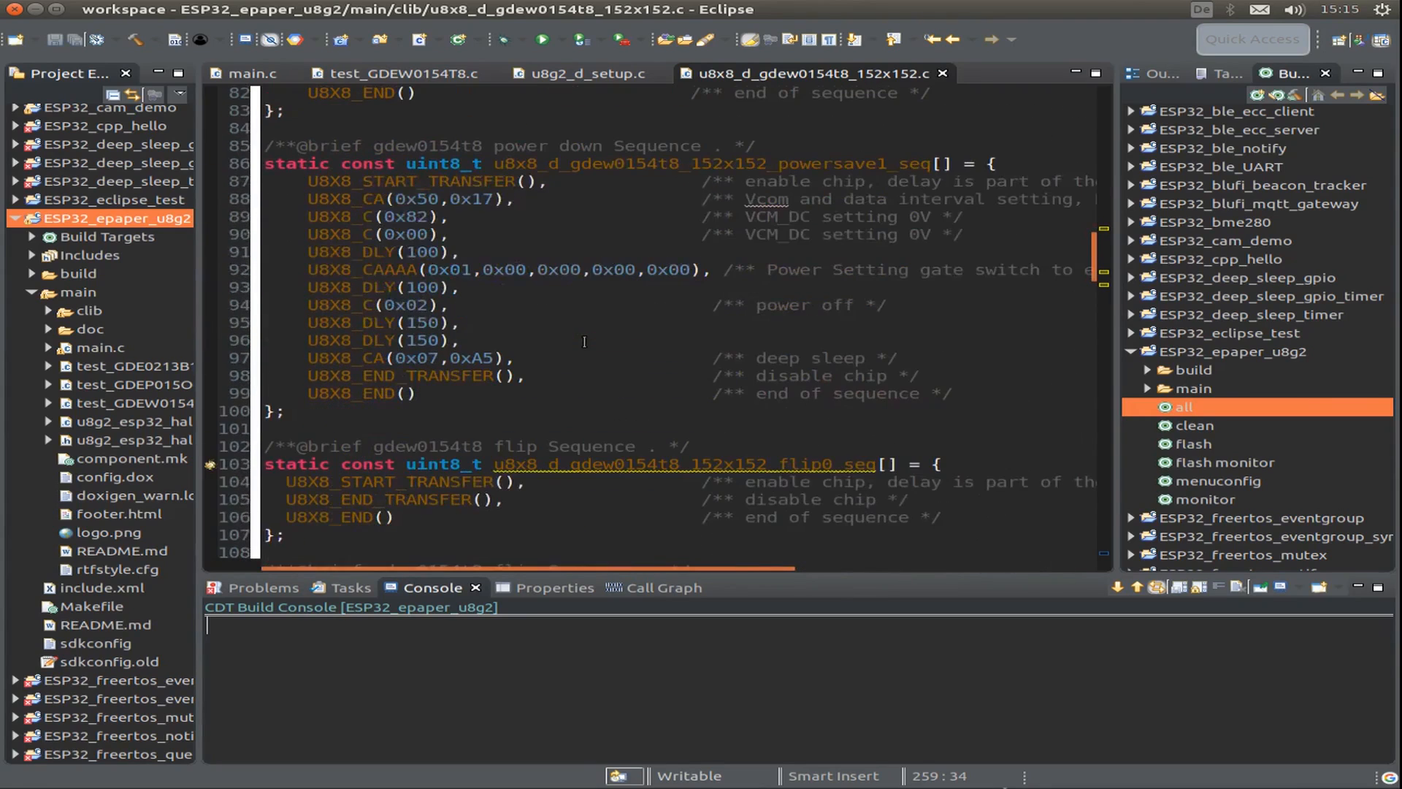
scroll("up", 3)
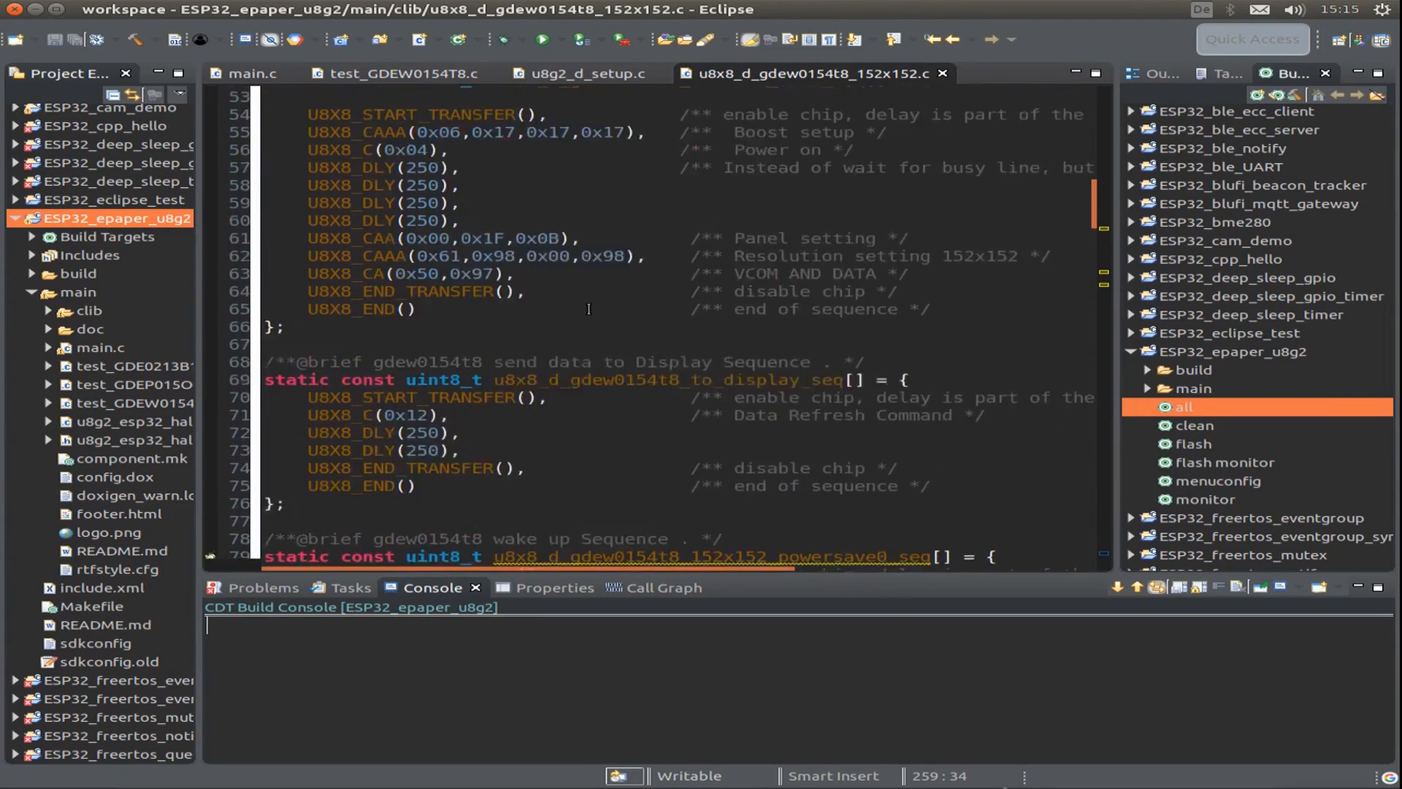
scroll("up", 3)
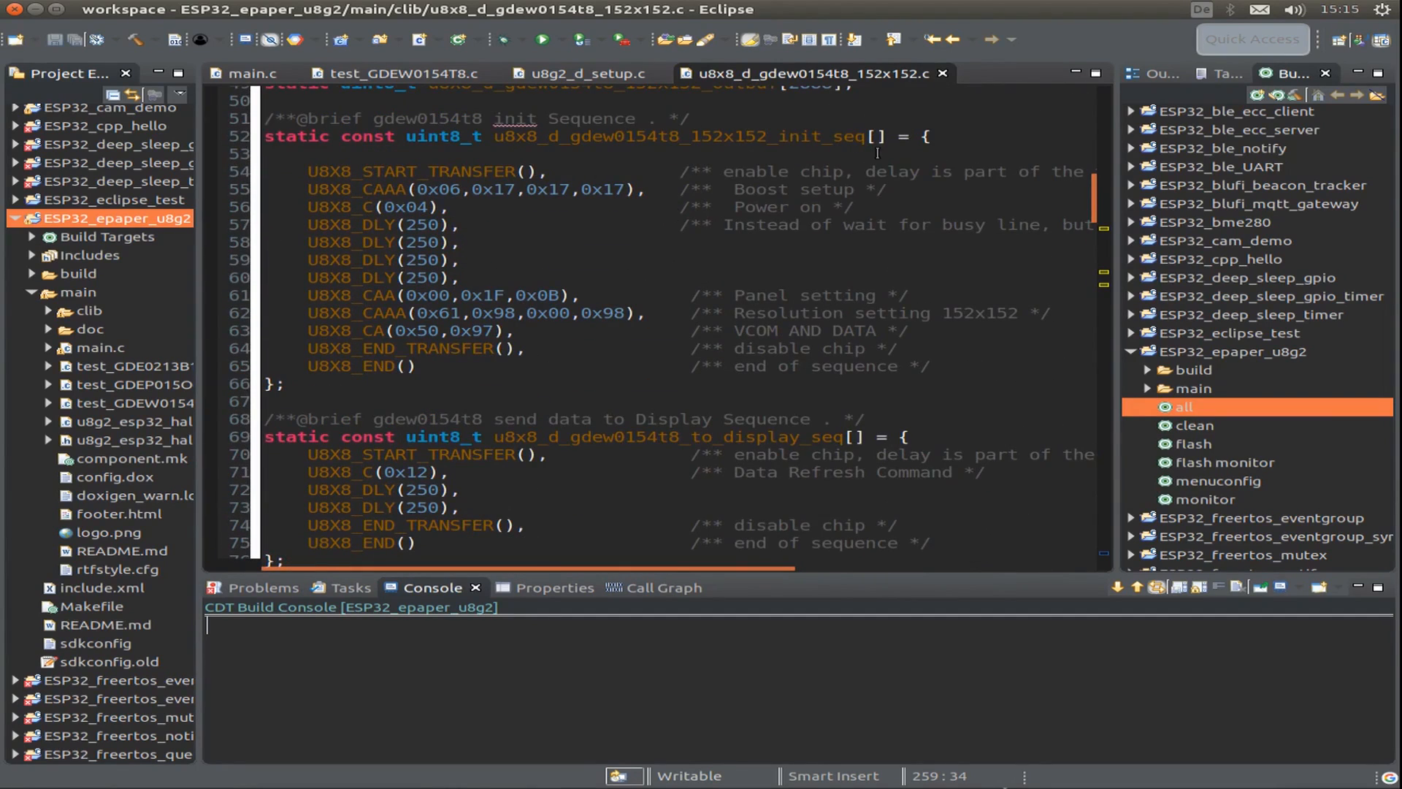
scroll("down", 3)
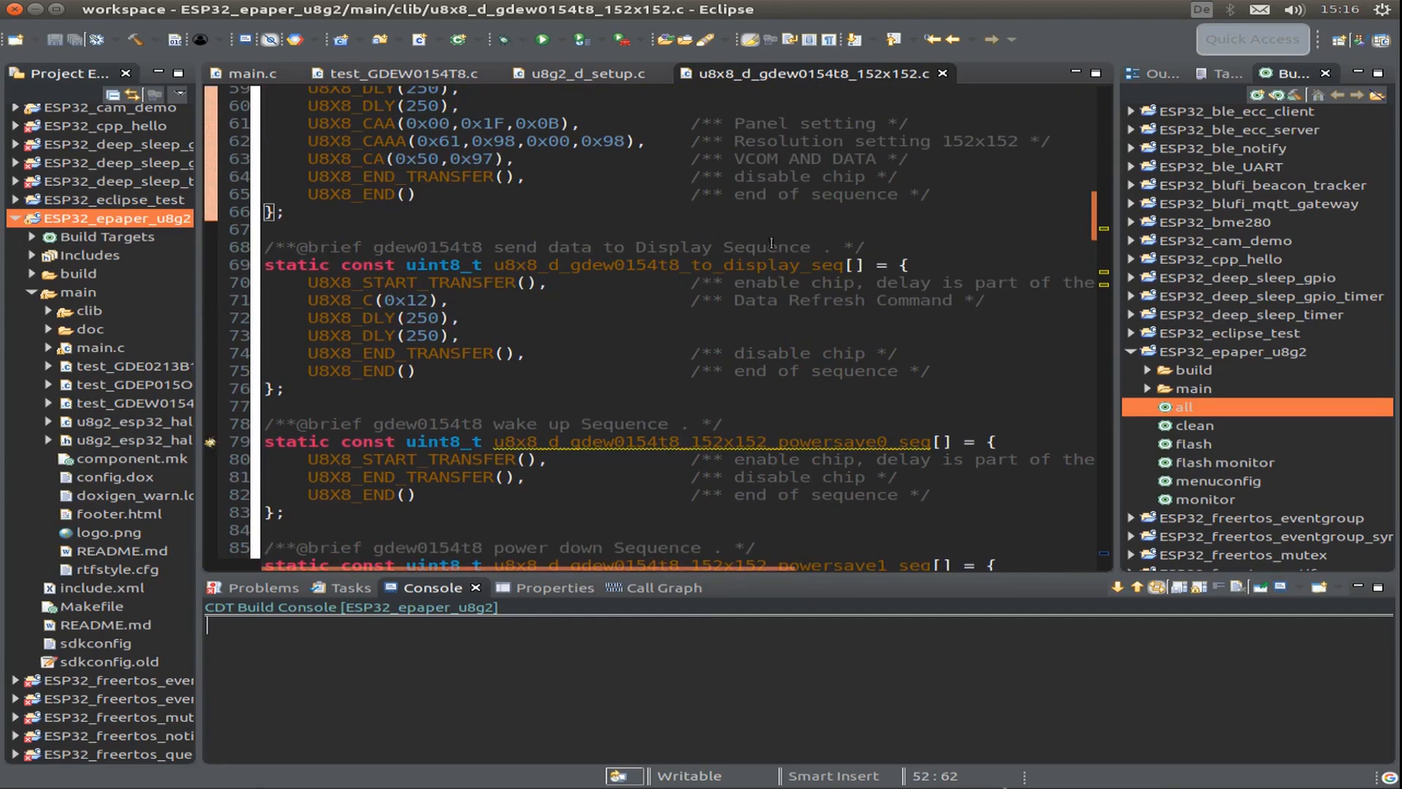
scroll("down", 3)
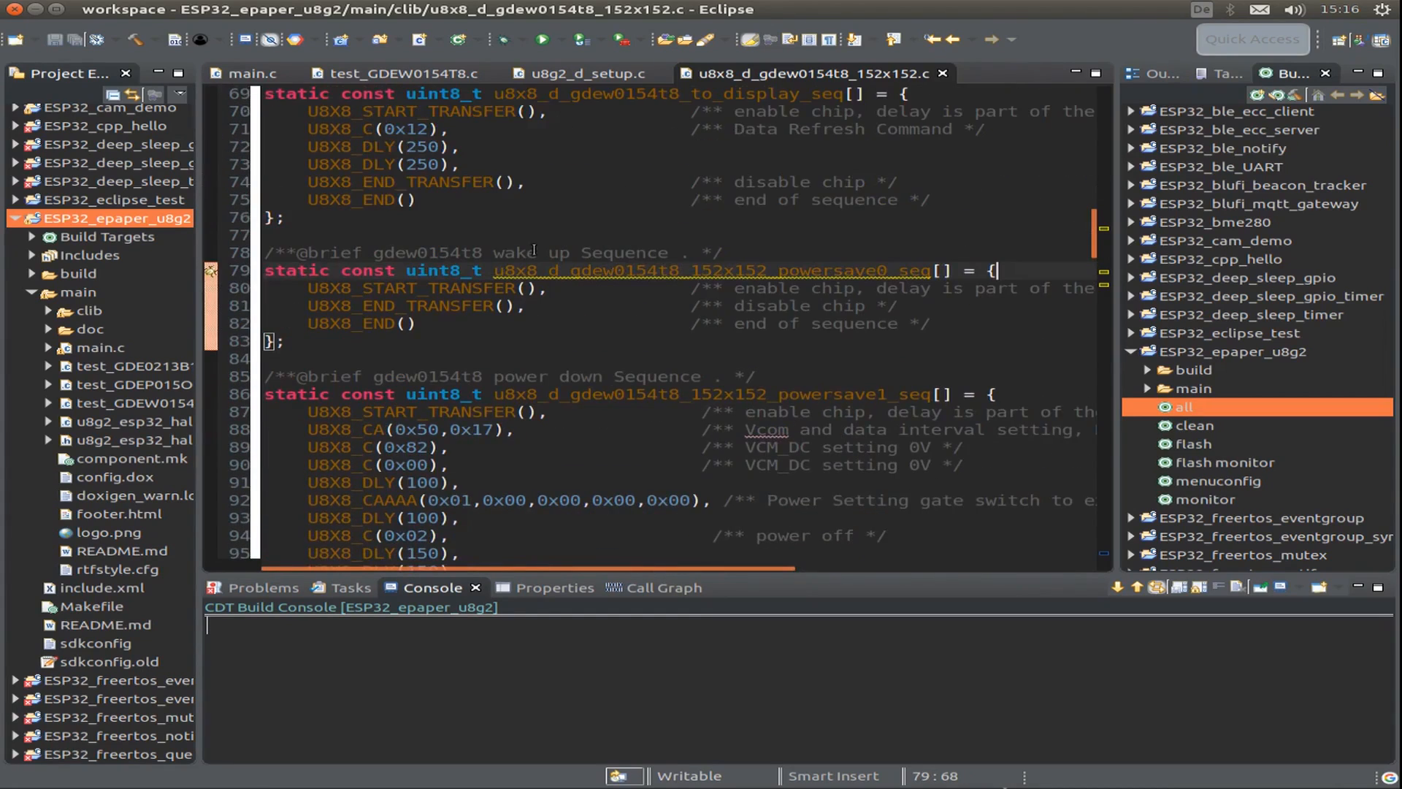
Scroll down through the rotation and tile-drawing functions to the generic message callback handler.
scroll("down", 3)
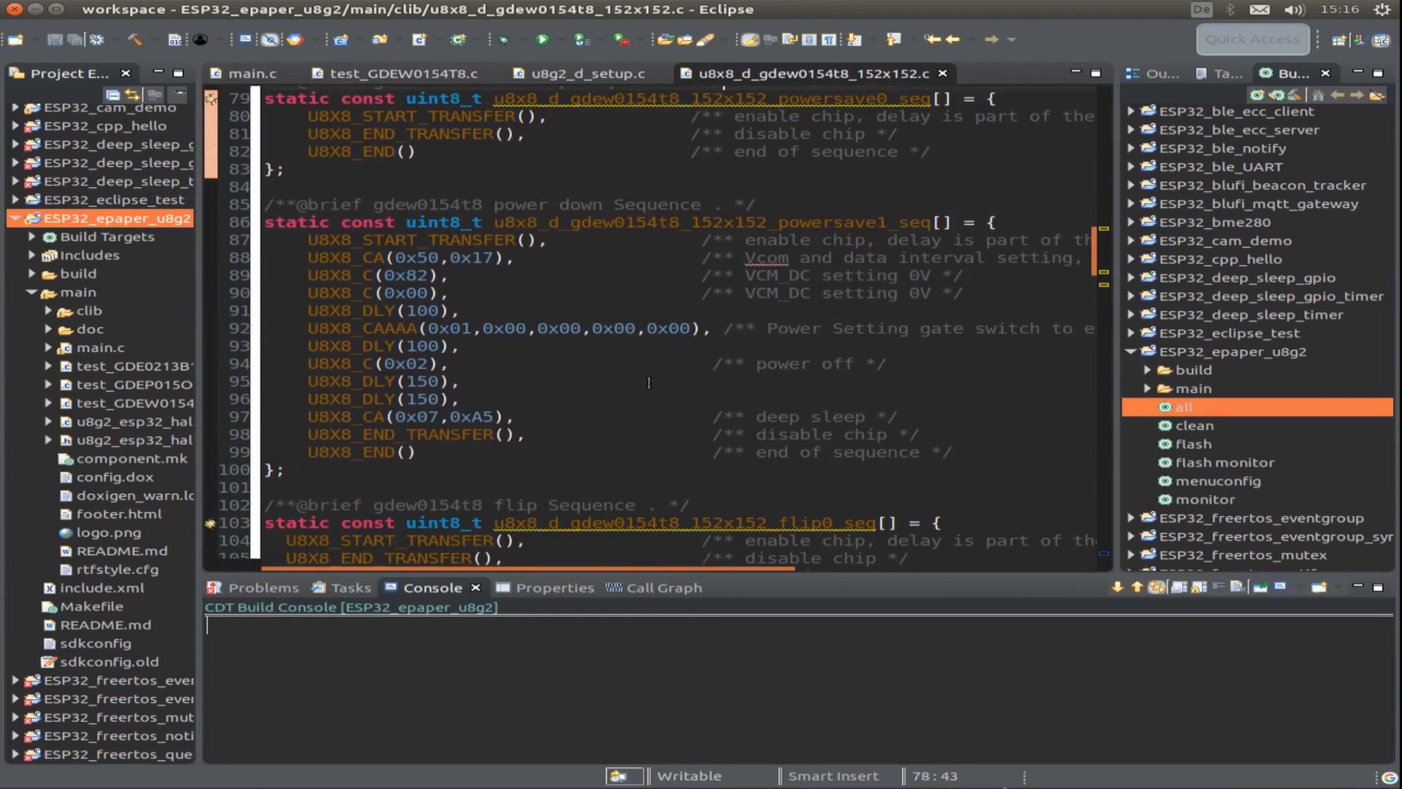
scroll("down", 3)
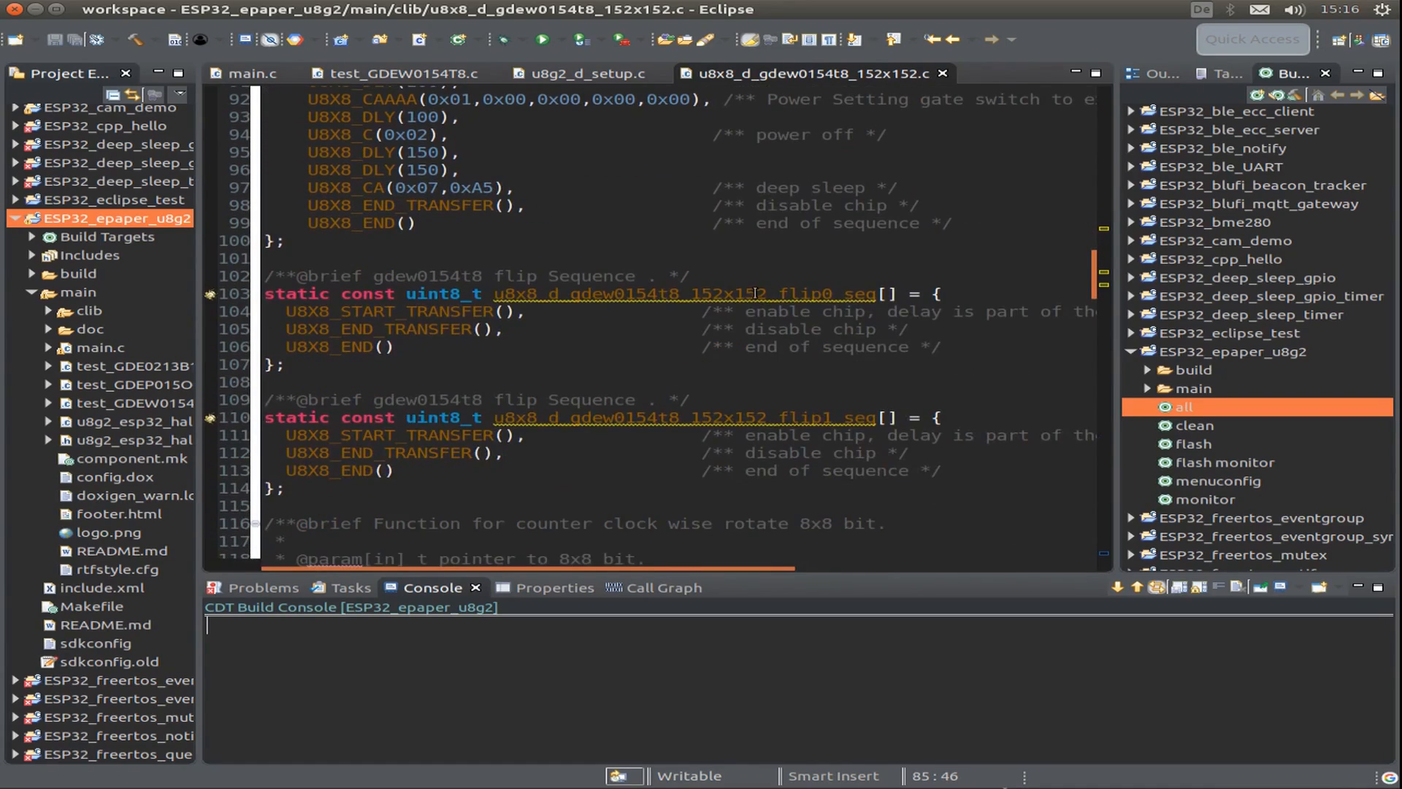
scroll("down", 3)
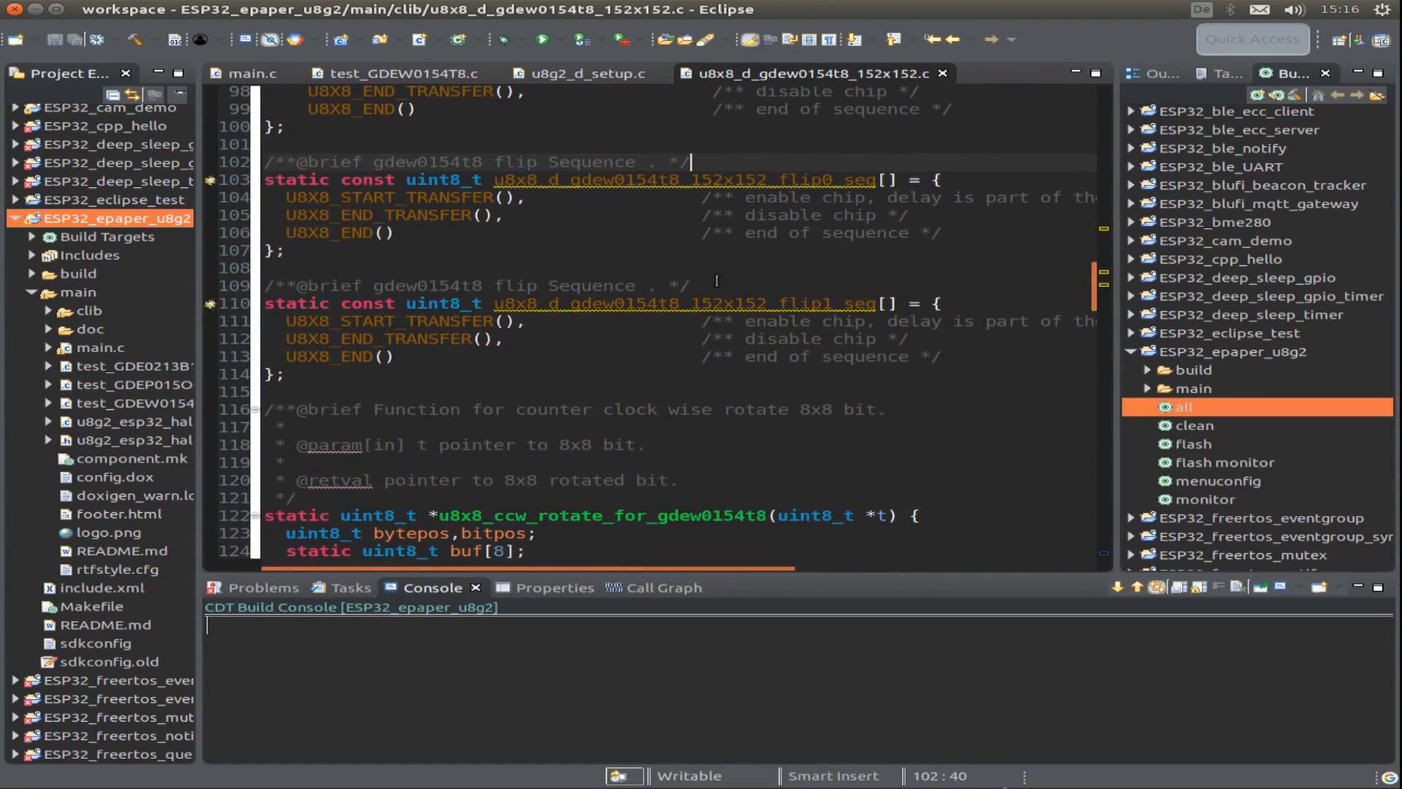
scroll("down", 3)
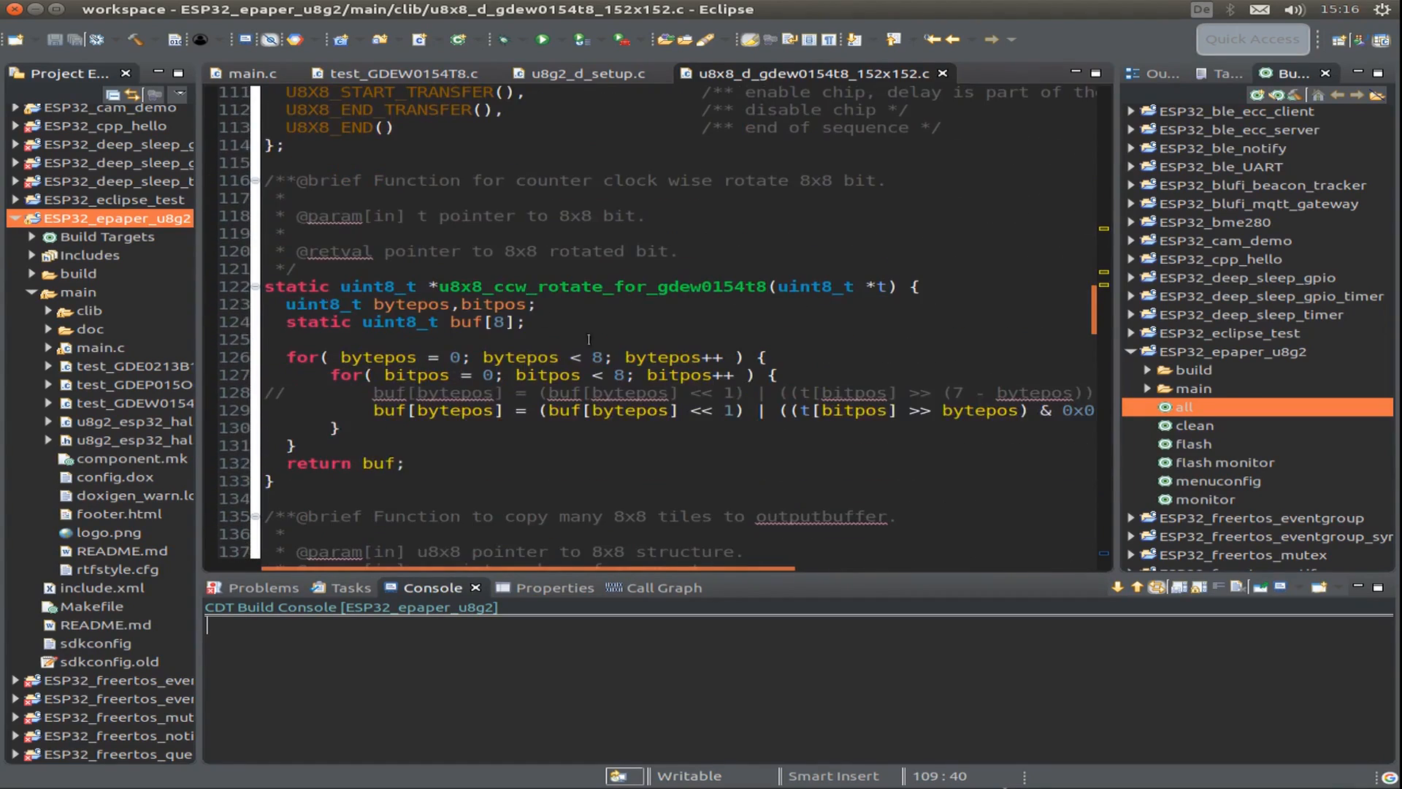
scroll("down", 3)
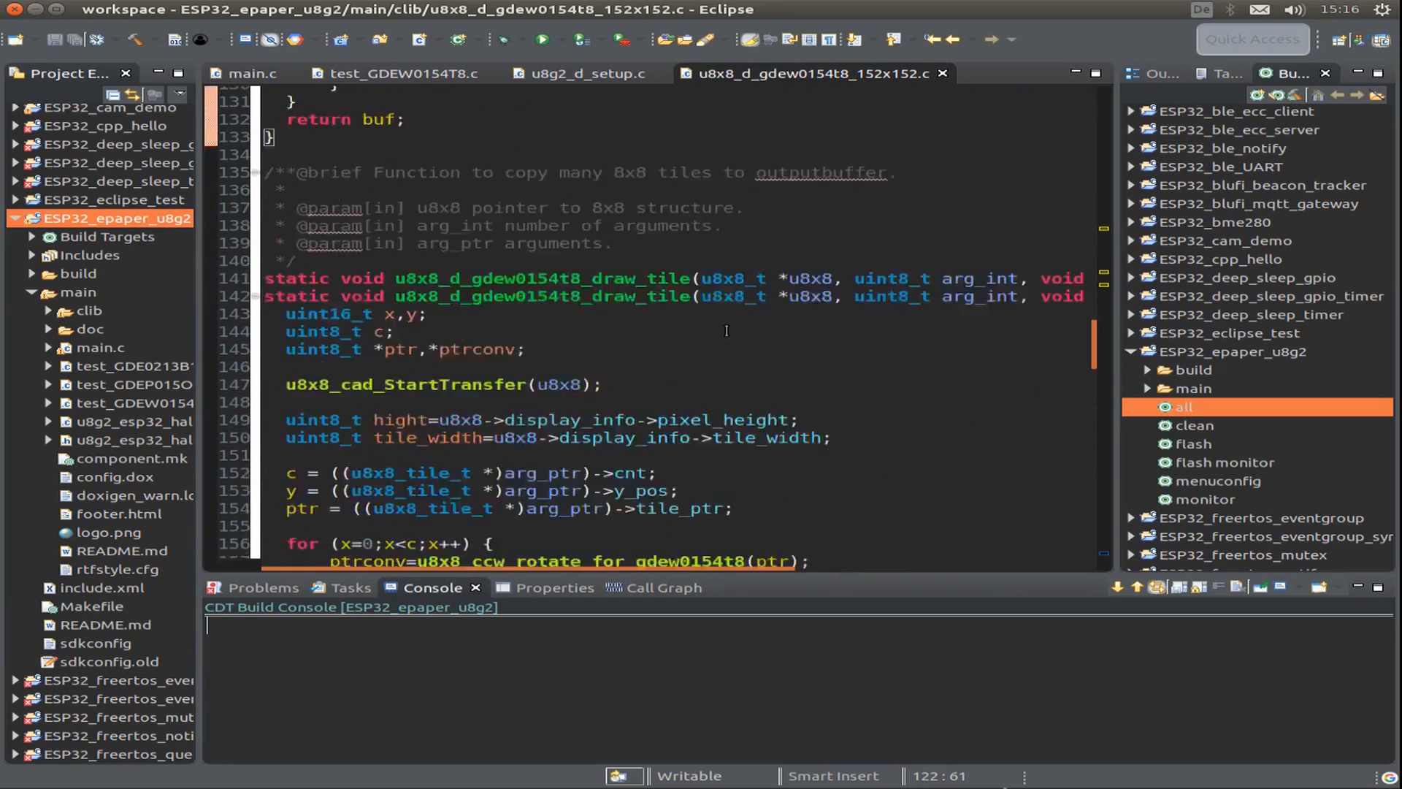
scroll("down", 3)
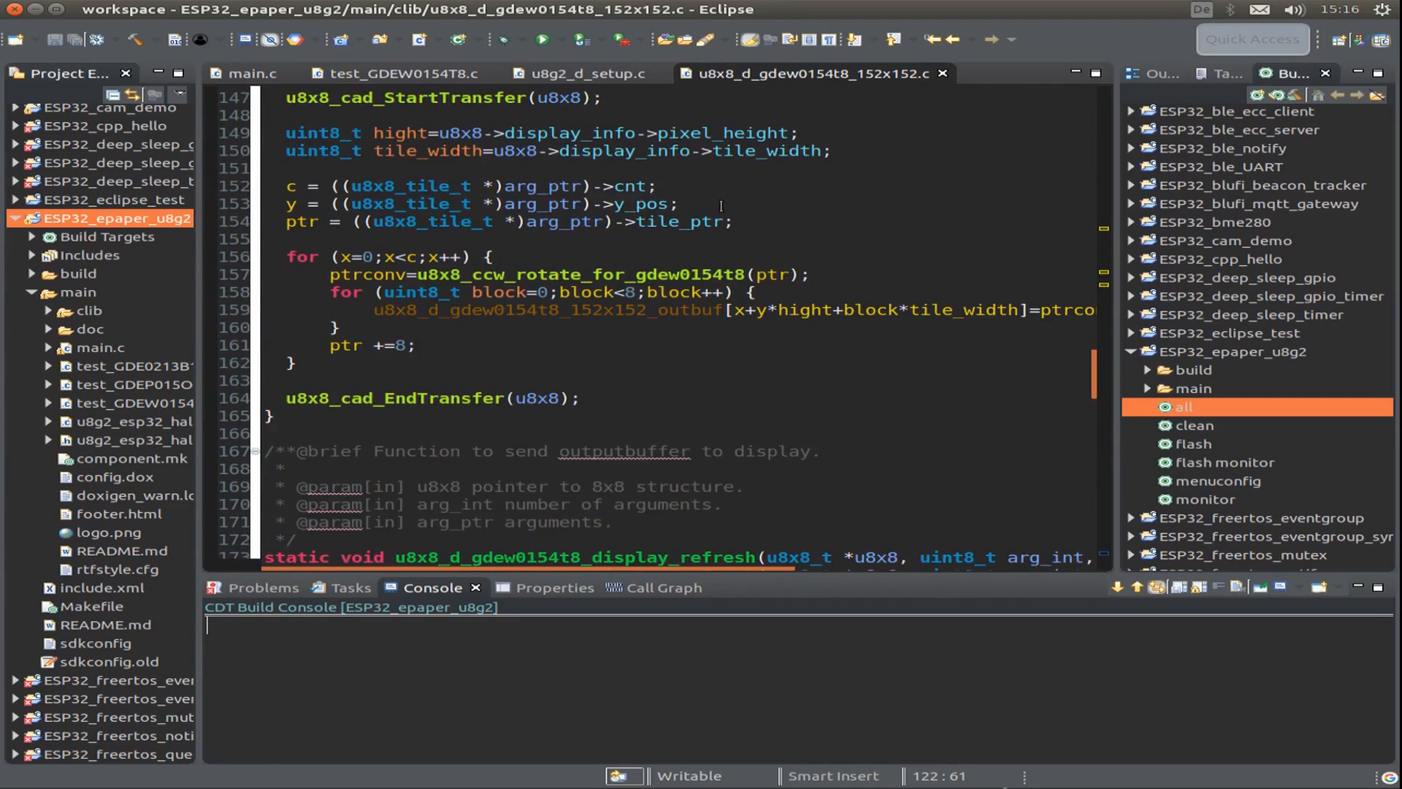
scroll("down", 3)
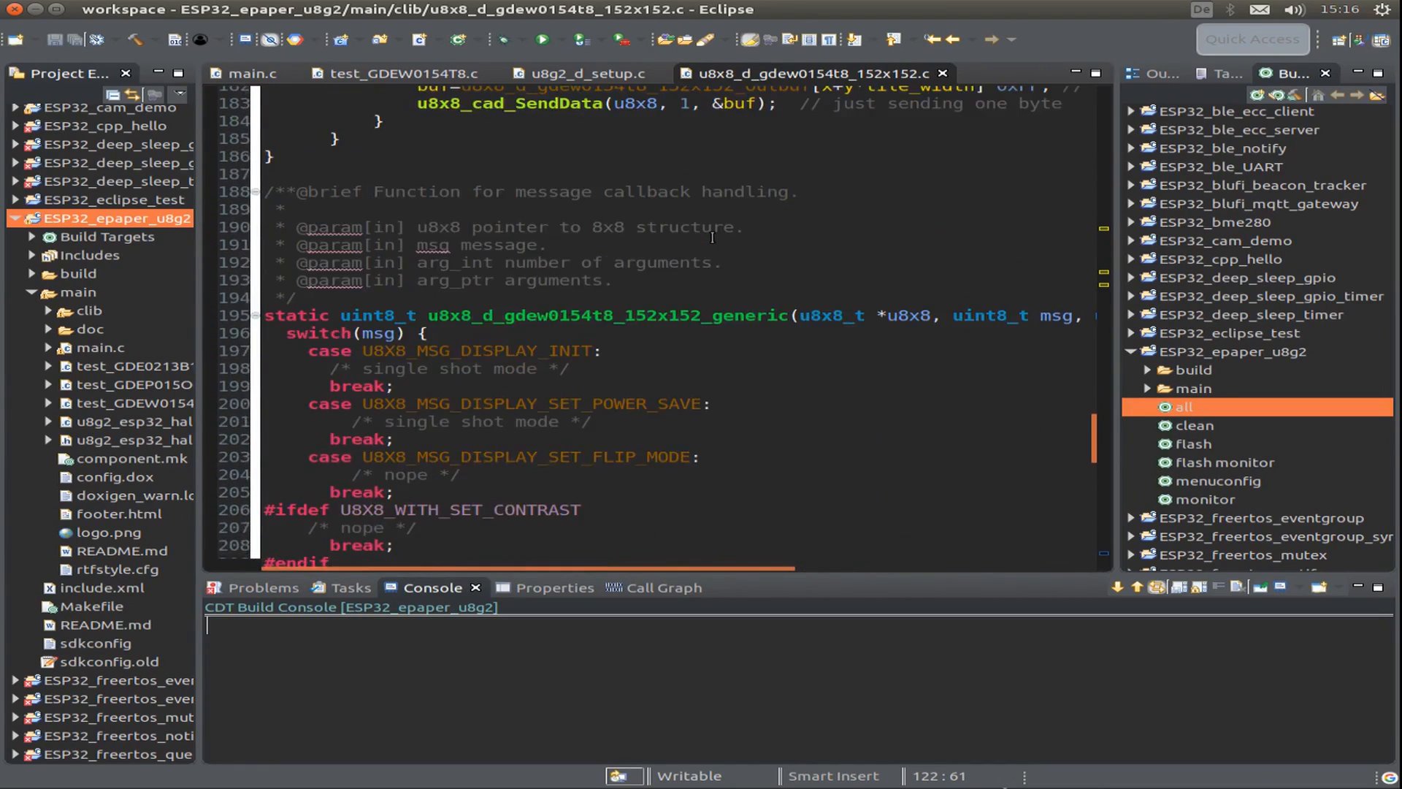